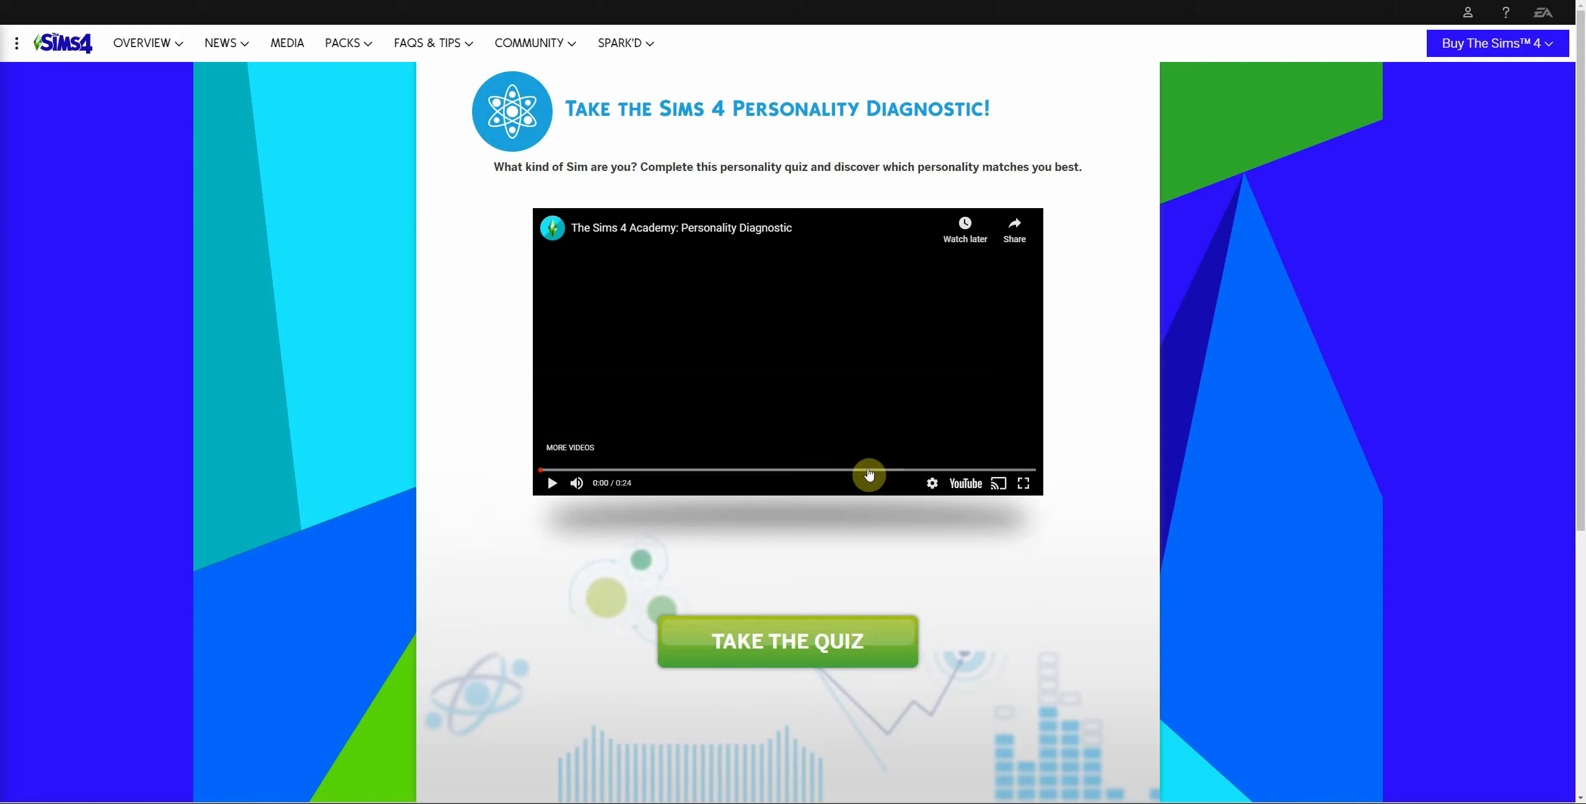
mouse_move(553, 491)
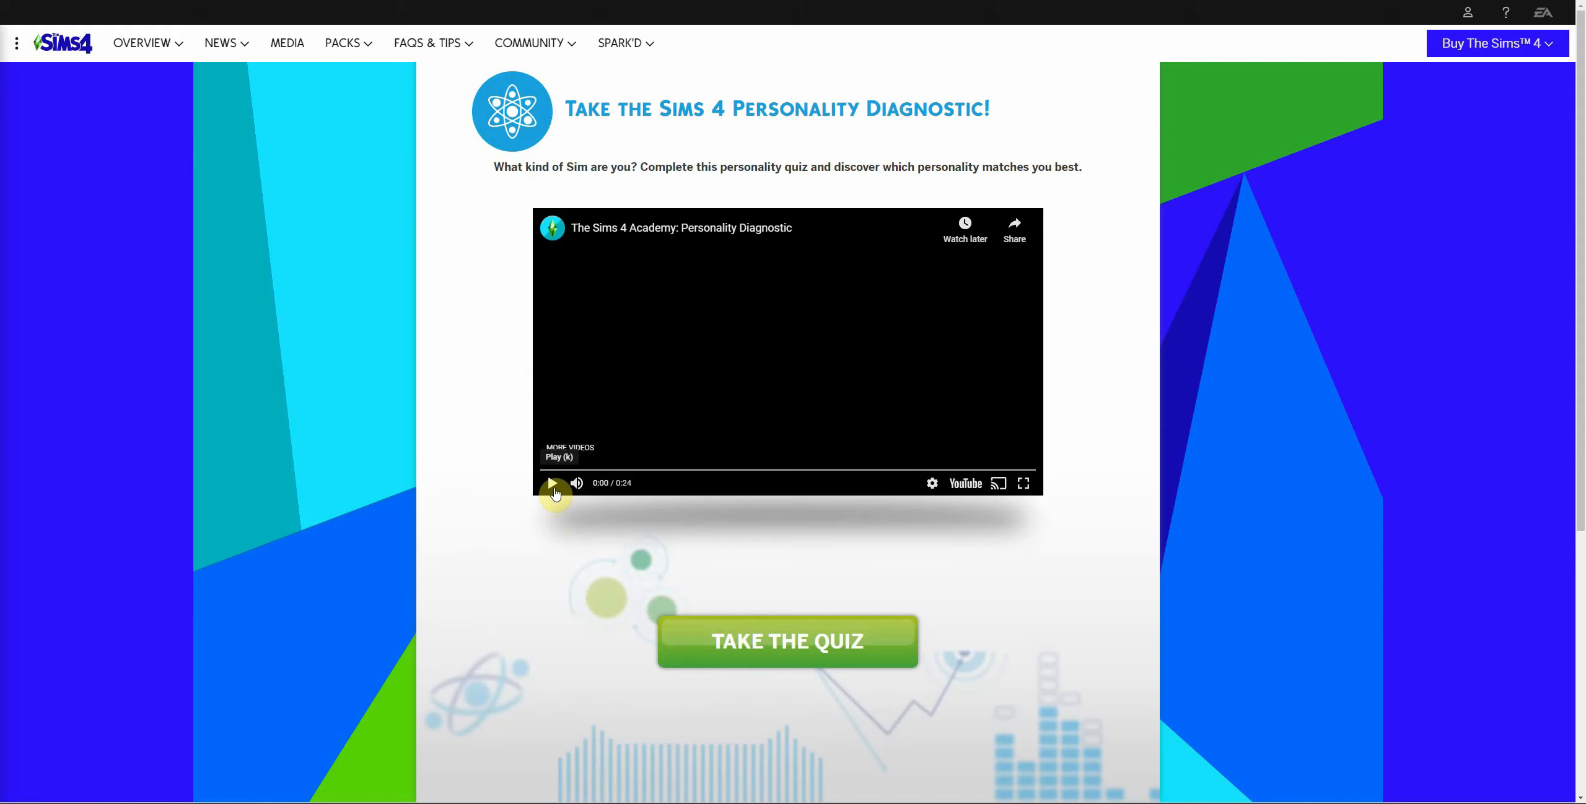
Play the Personality Diagnostic intro video through to its end screen
click(554, 487)
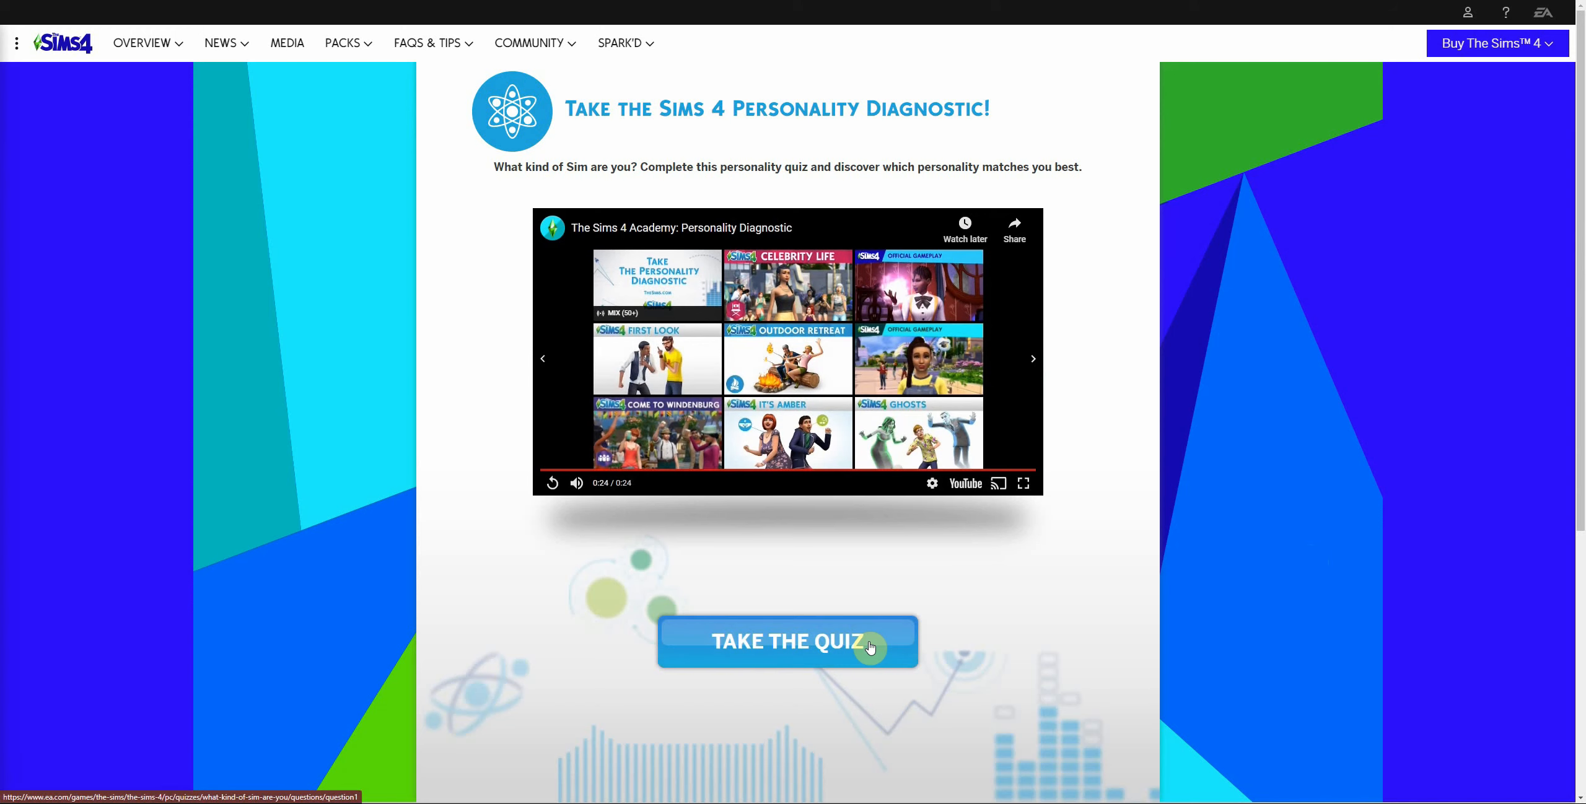
Start the quiz and answer questions 1-4: bulldozer skills, rocket ship, Disregard Sims. Acquire Simoleons
click(787, 642)
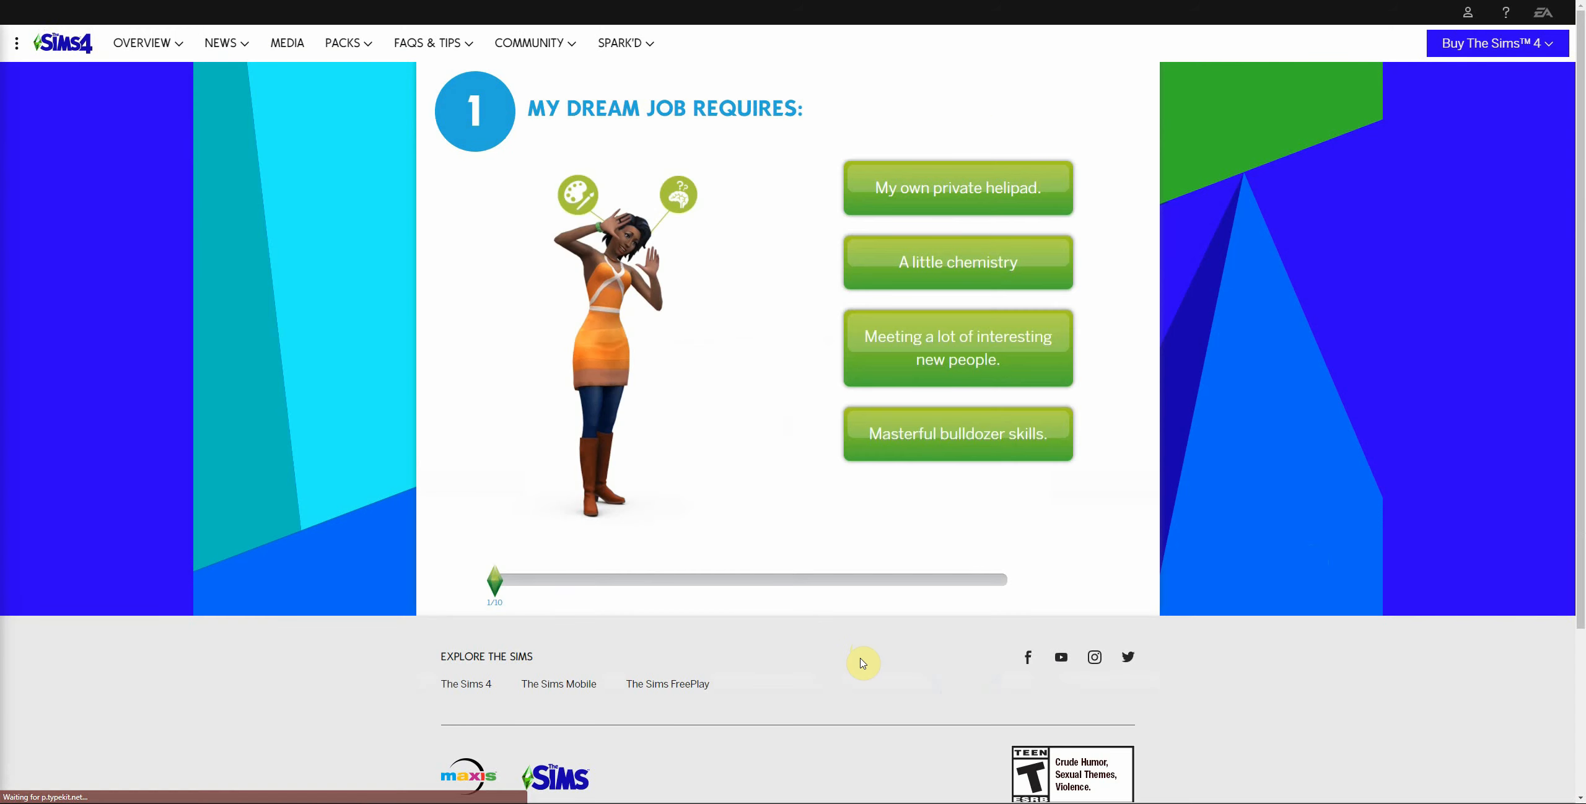
mouse_move(1289, 129)
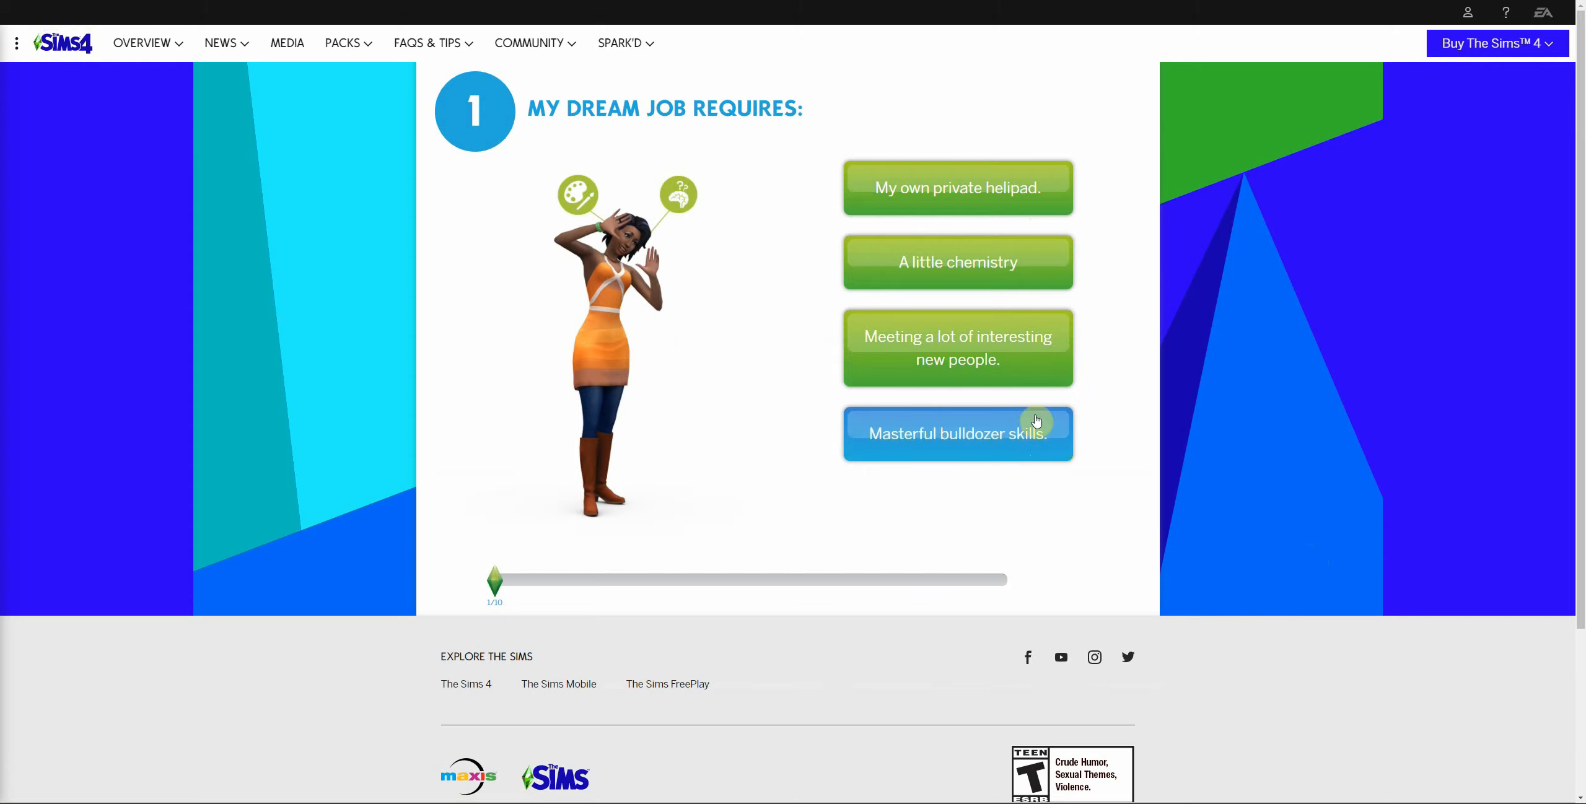
click(956, 433)
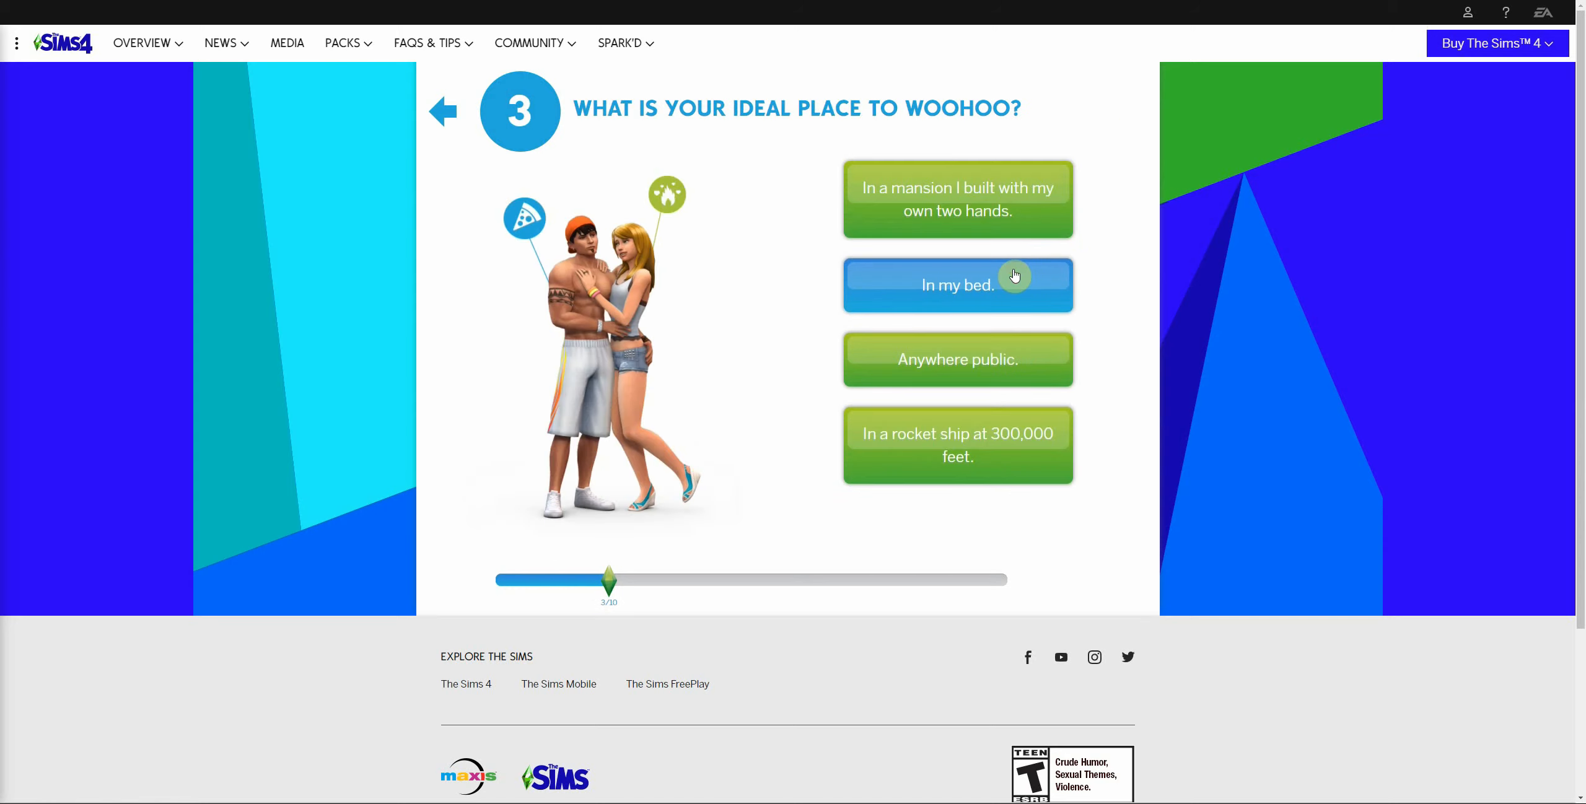
mouse_move(1164, 216)
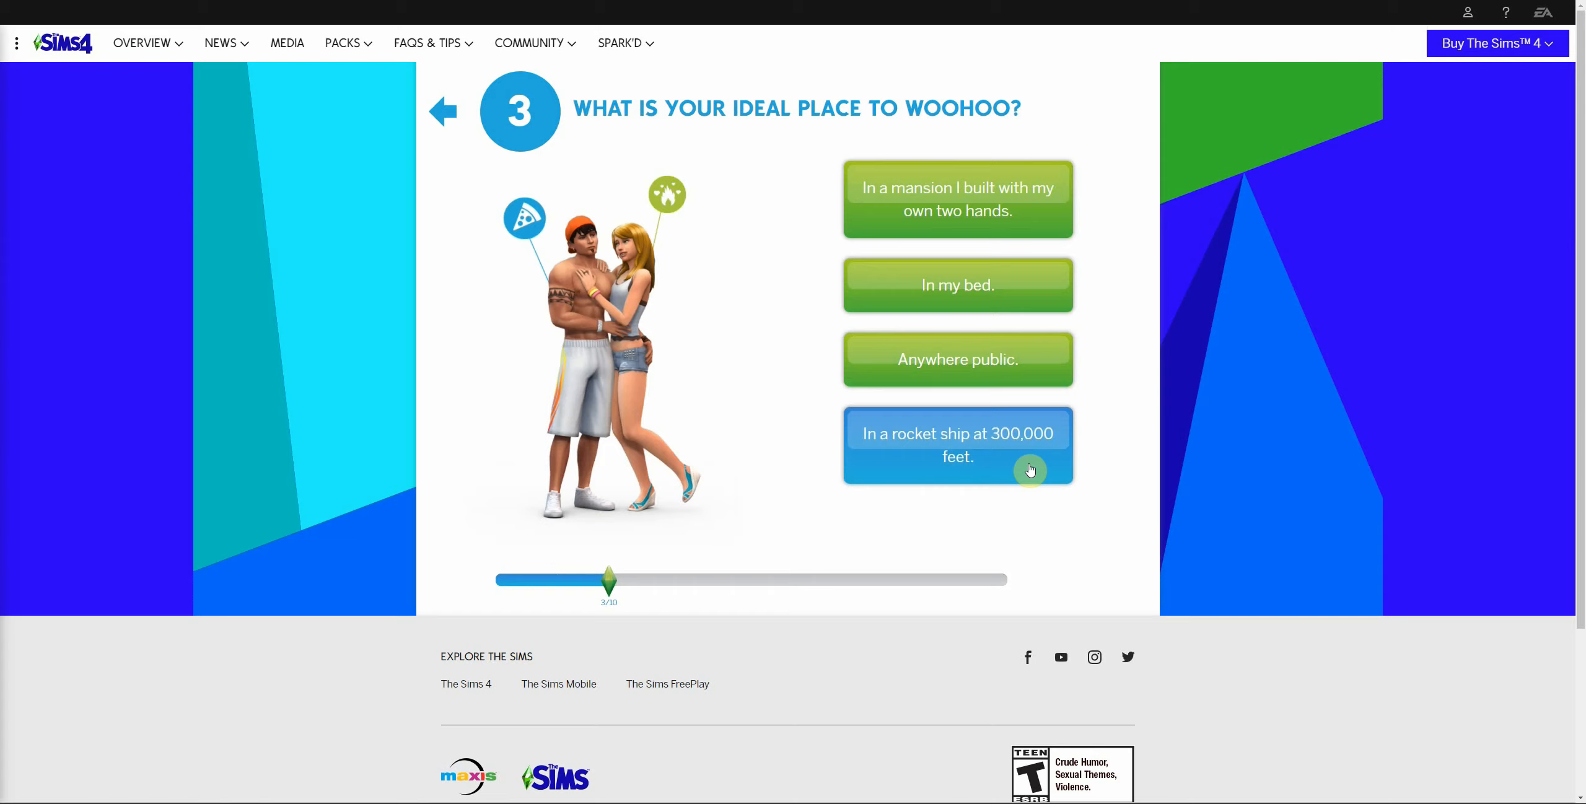
click(957, 445)
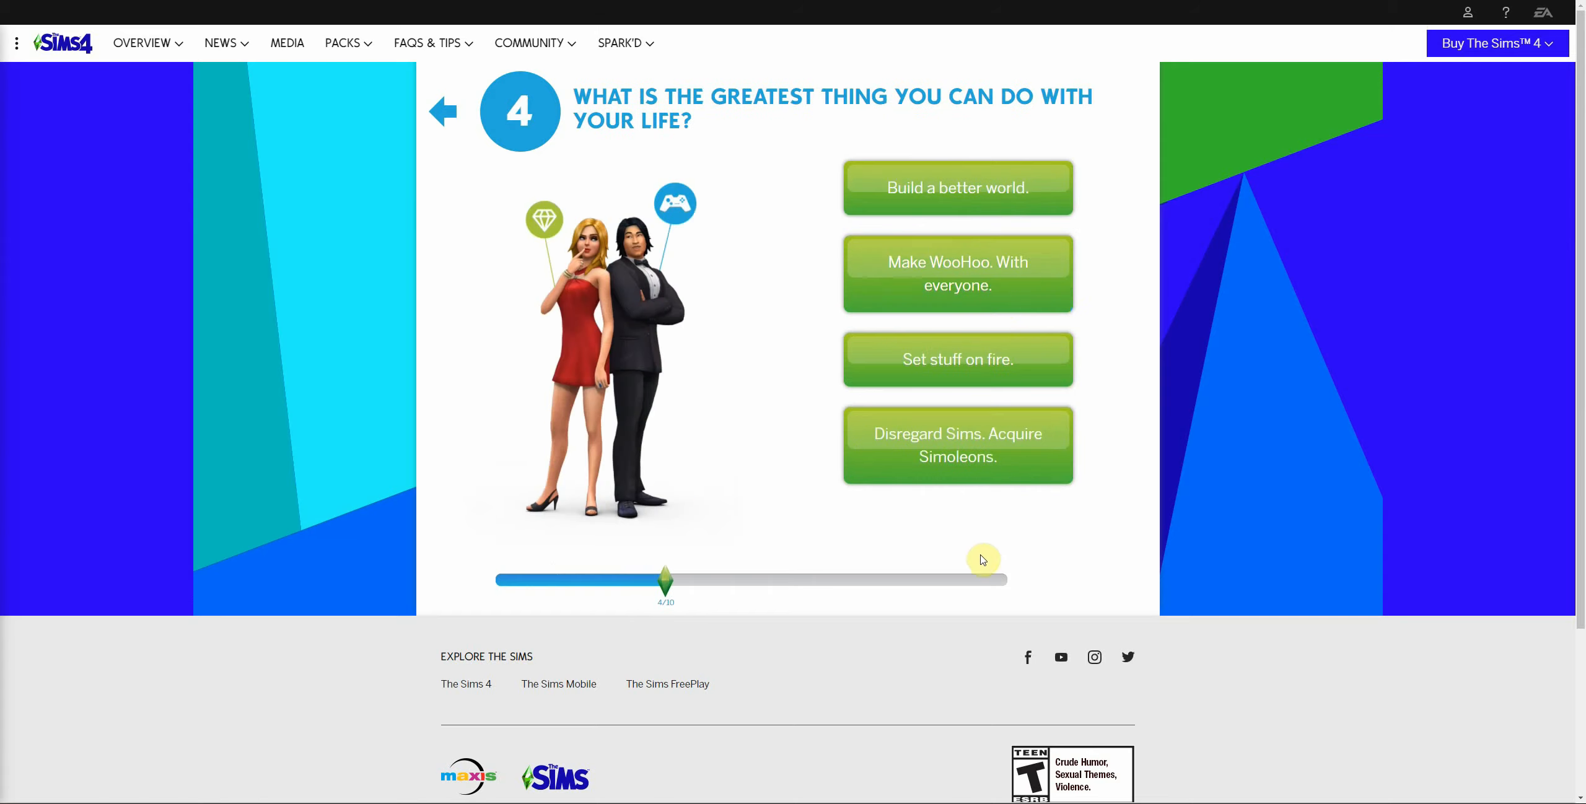
mouse_move(982, 554)
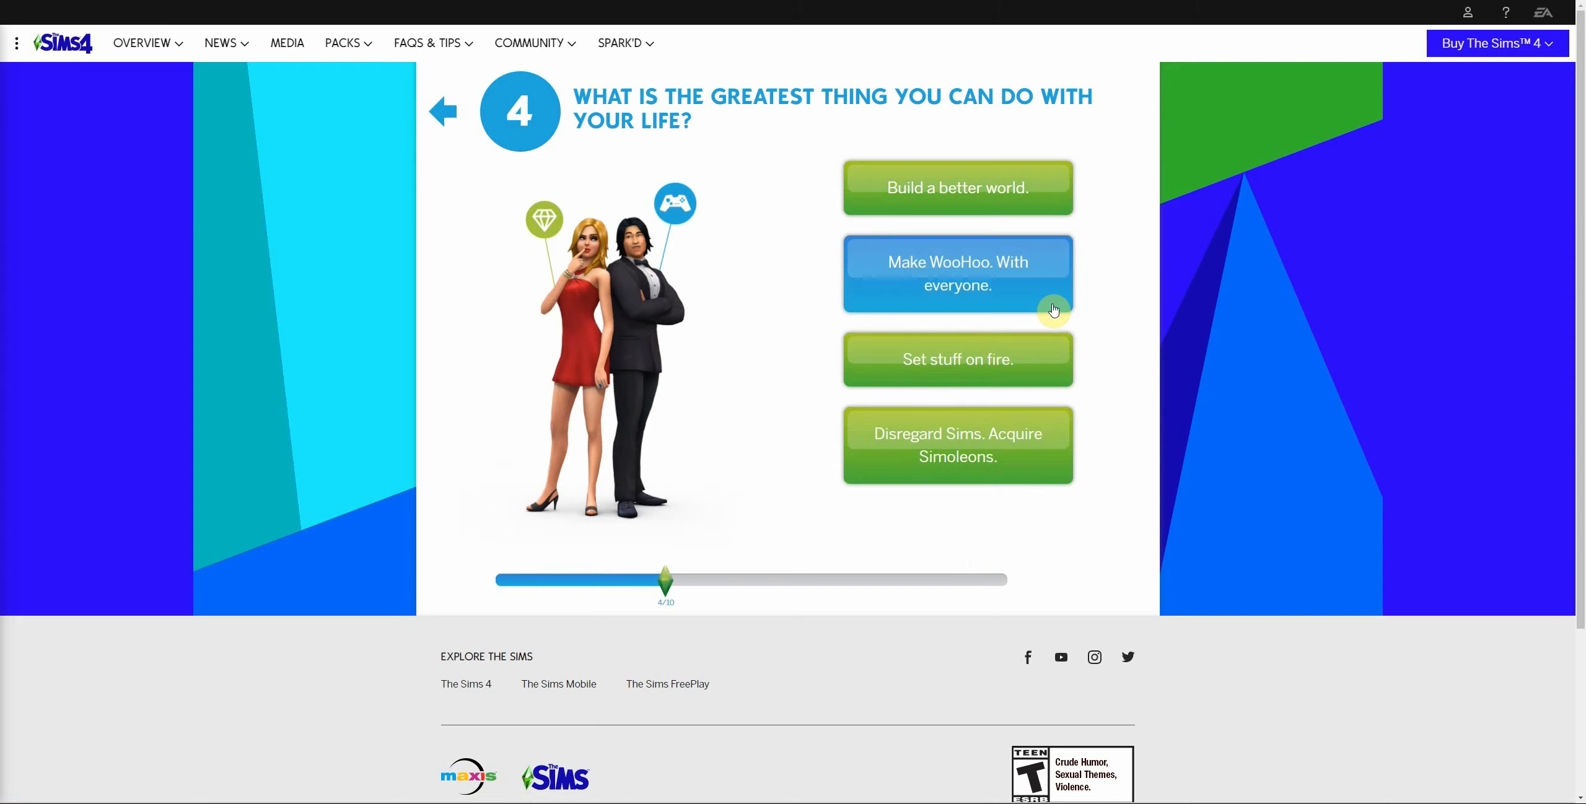
mouse_move(957, 481)
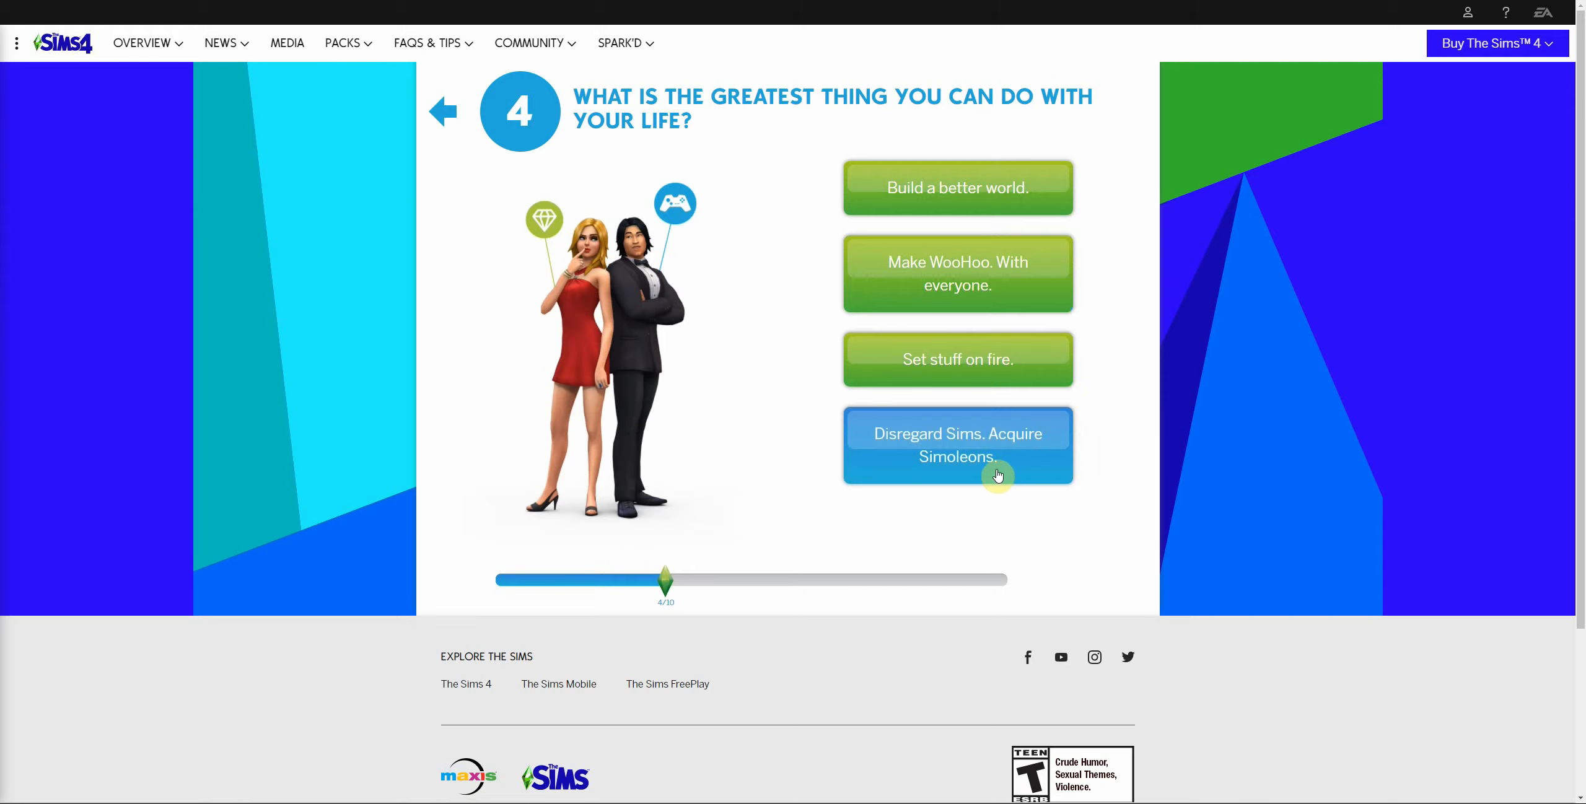
click(956, 445)
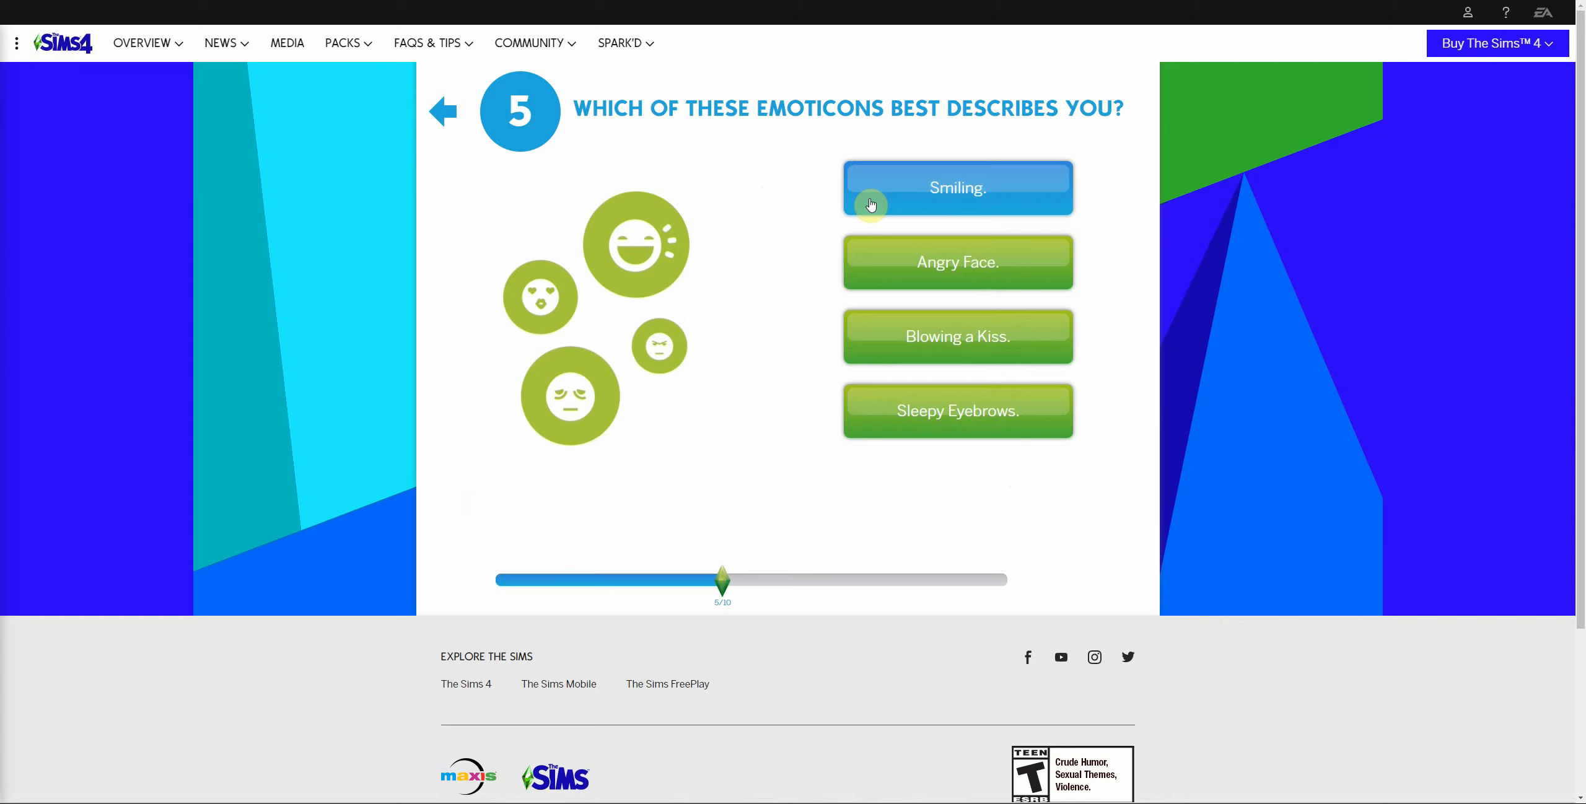
mouse_move(887, 422)
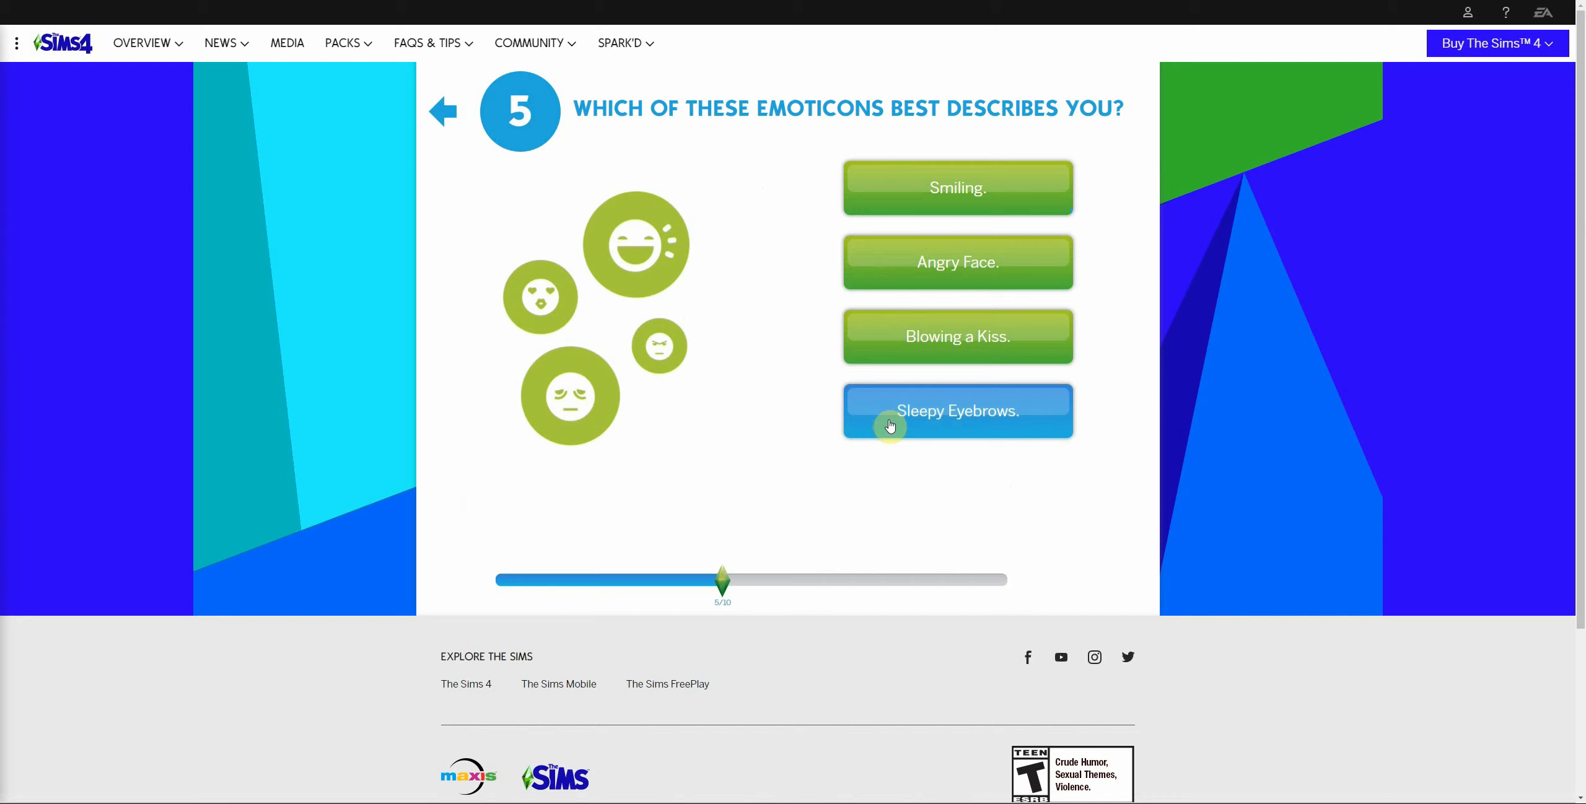
Answer questions 5-9: Sleepy Eyebrows, "Huh?", seething cauldron of rage, cow plant milk, A sandwich
click(956, 410)
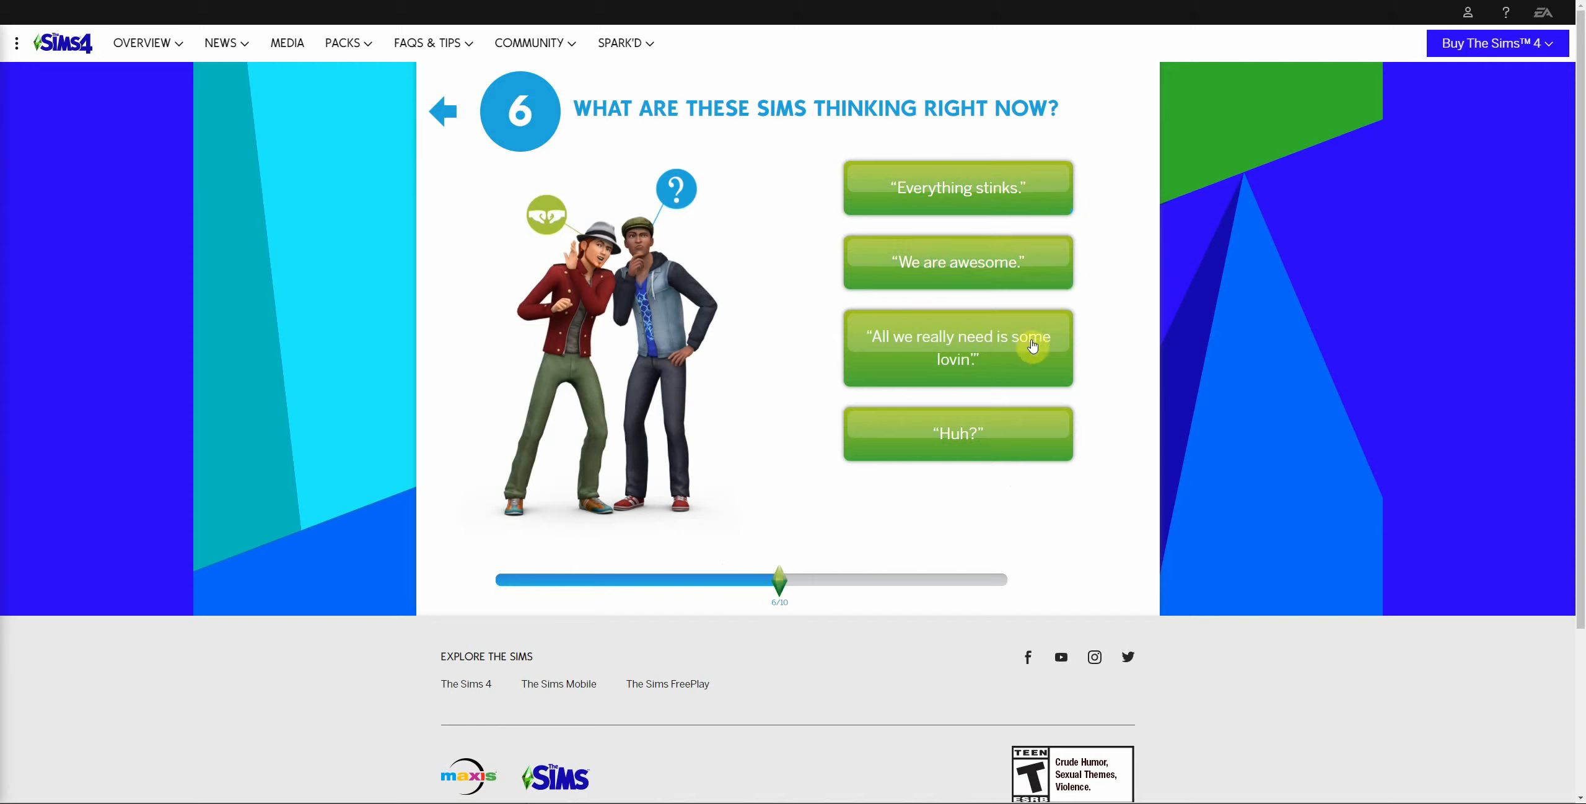
click(957, 347)
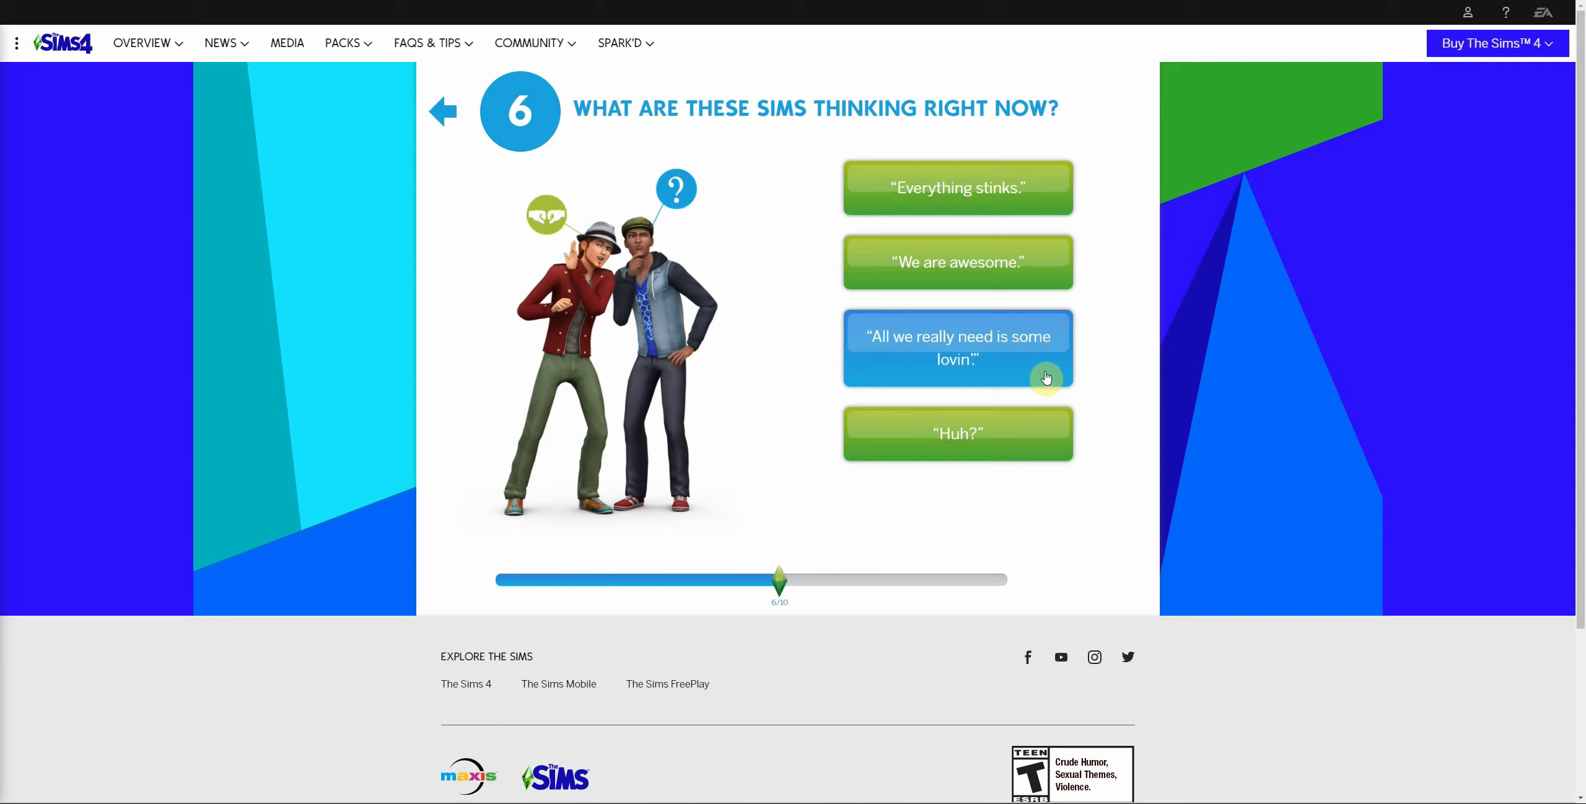
mouse_move(1021, 443)
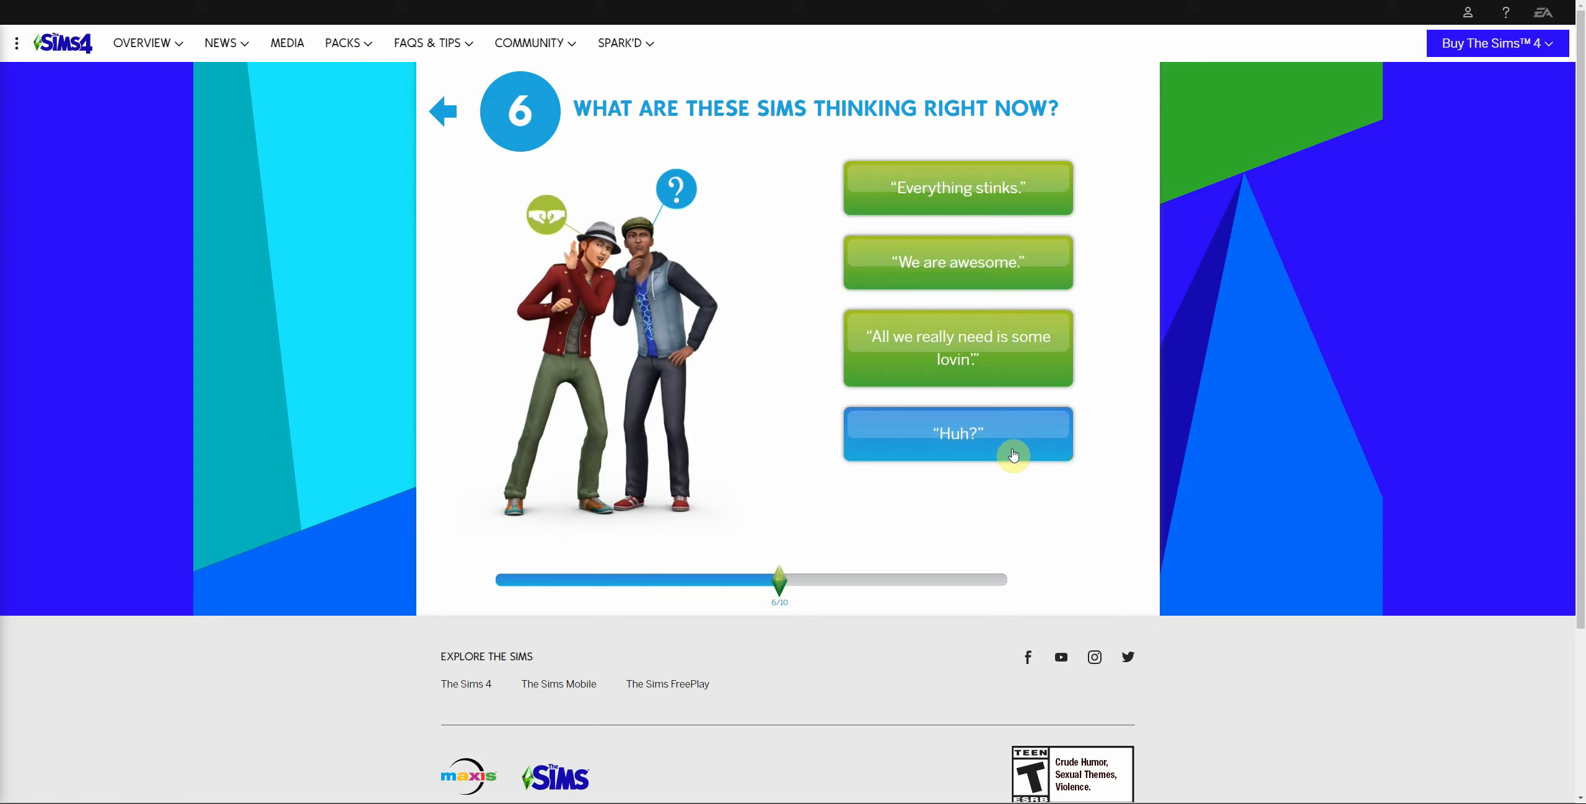
click(957, 432)
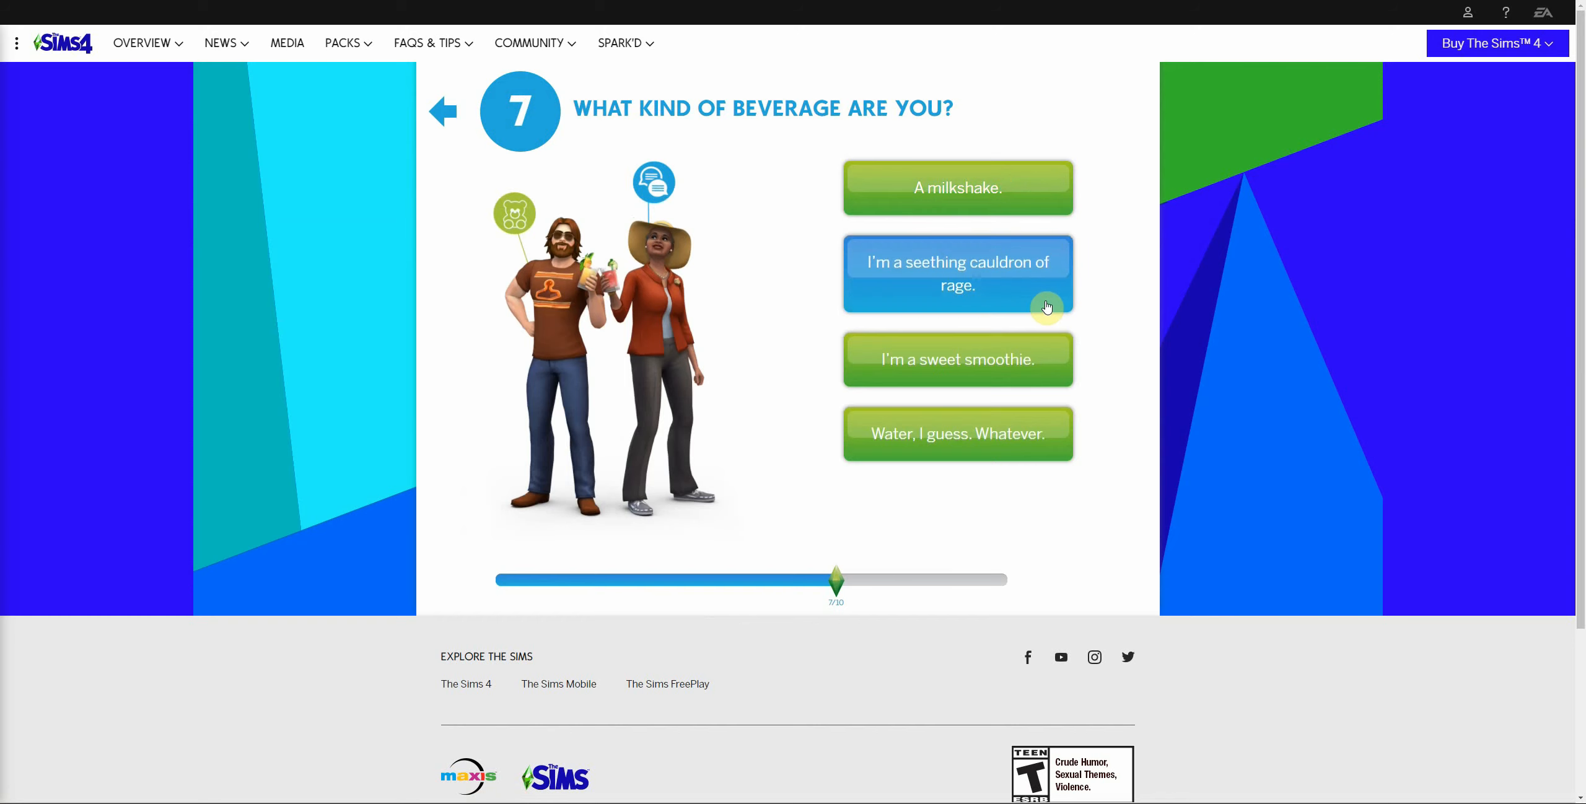
click(956, 272)
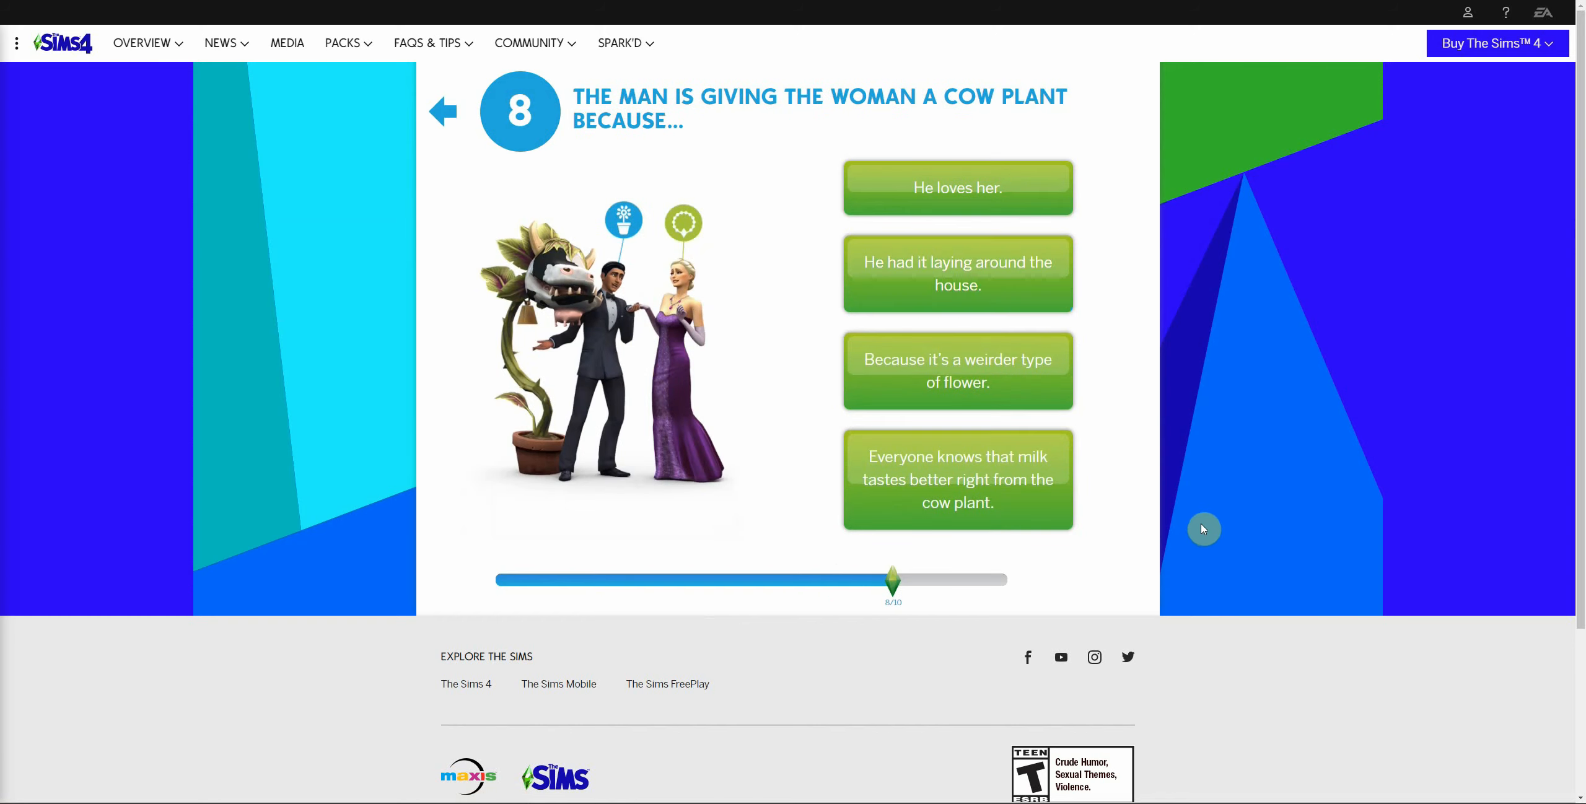
mouse_move(1184, 504)
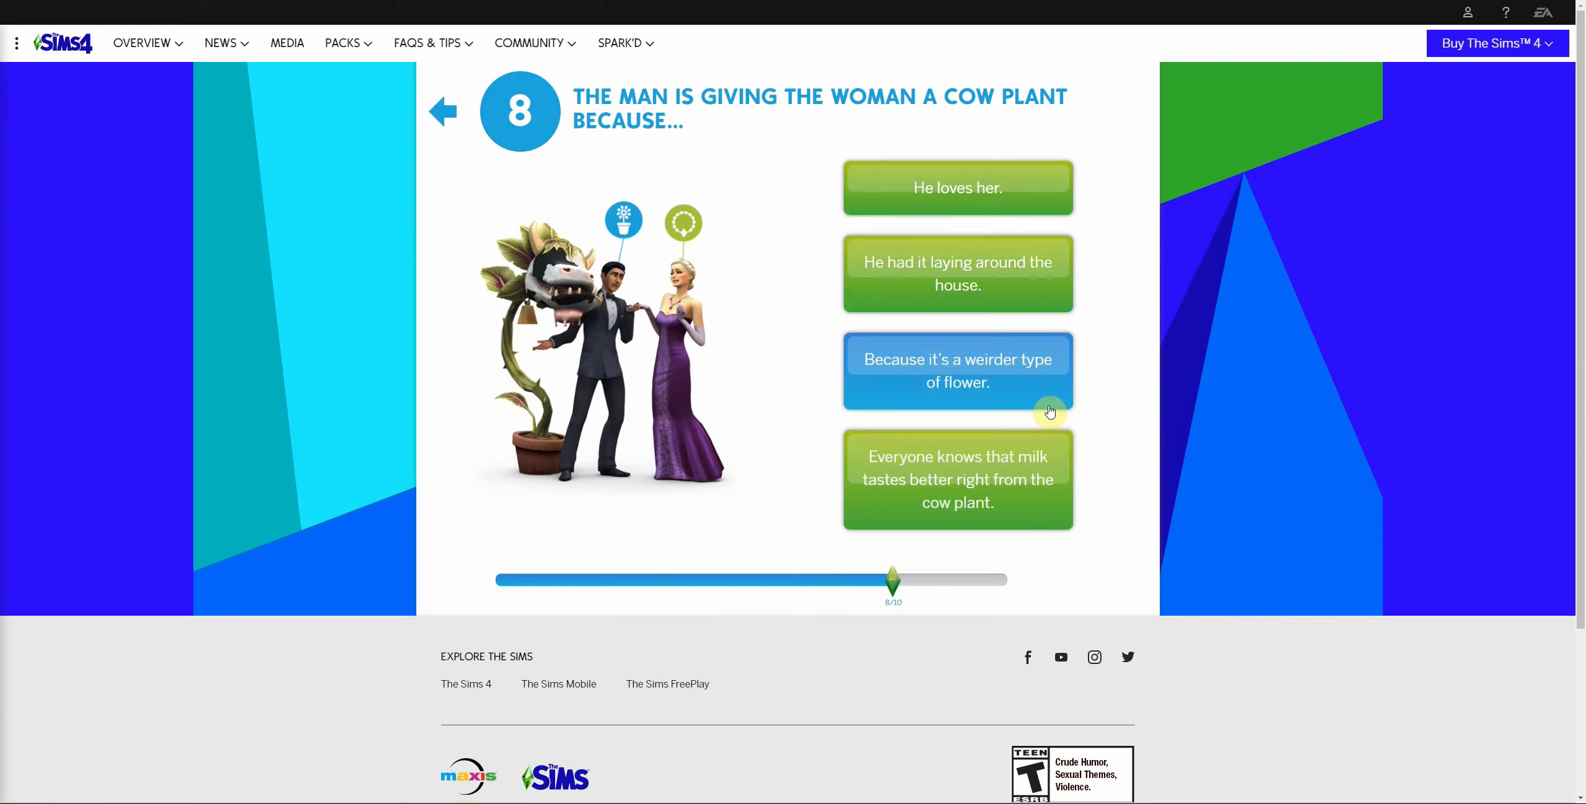
mouse_move(1052, 516)
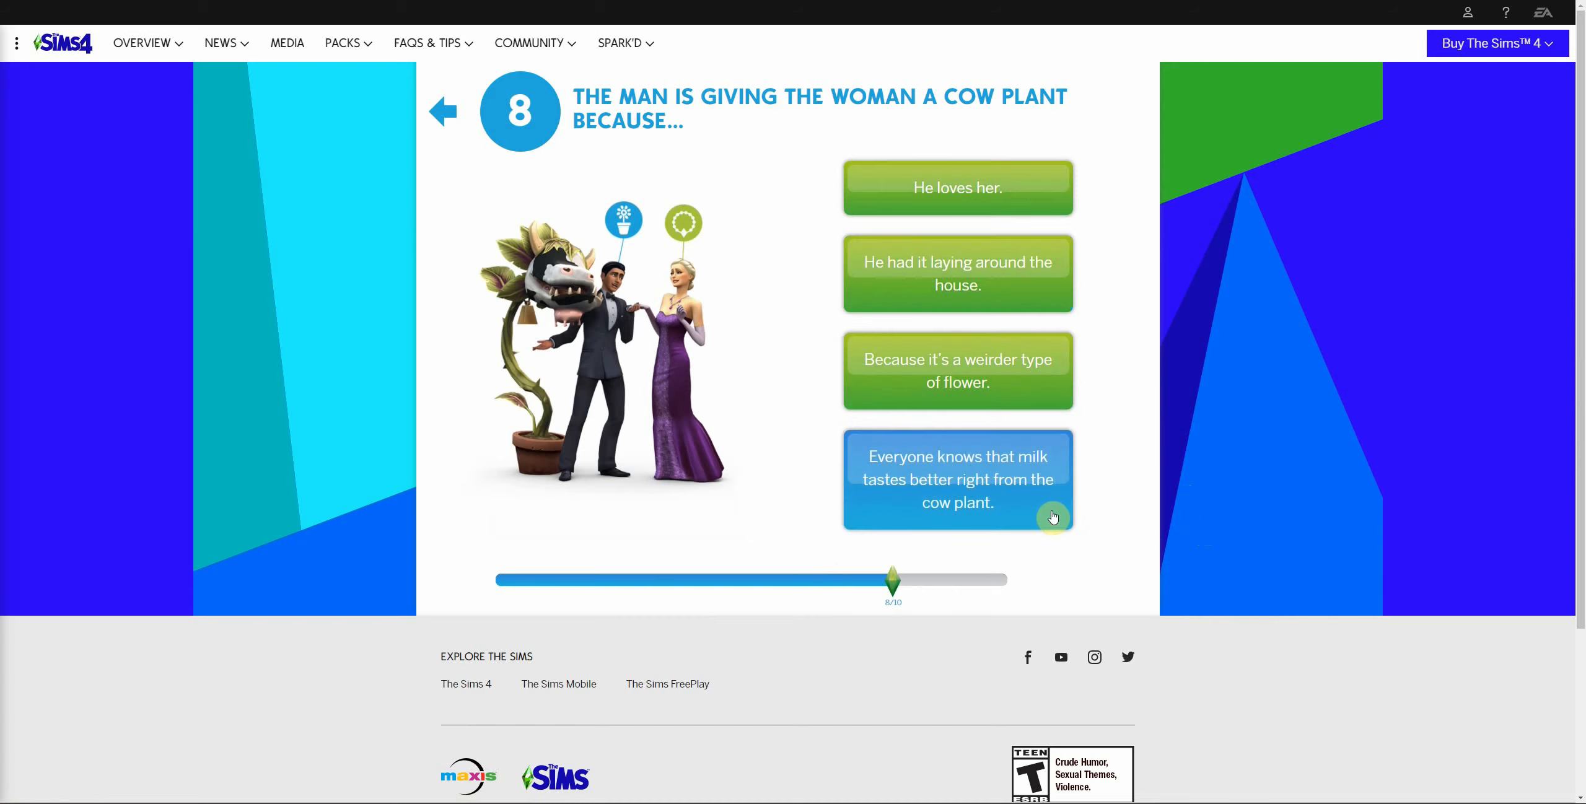
click(956, 480)
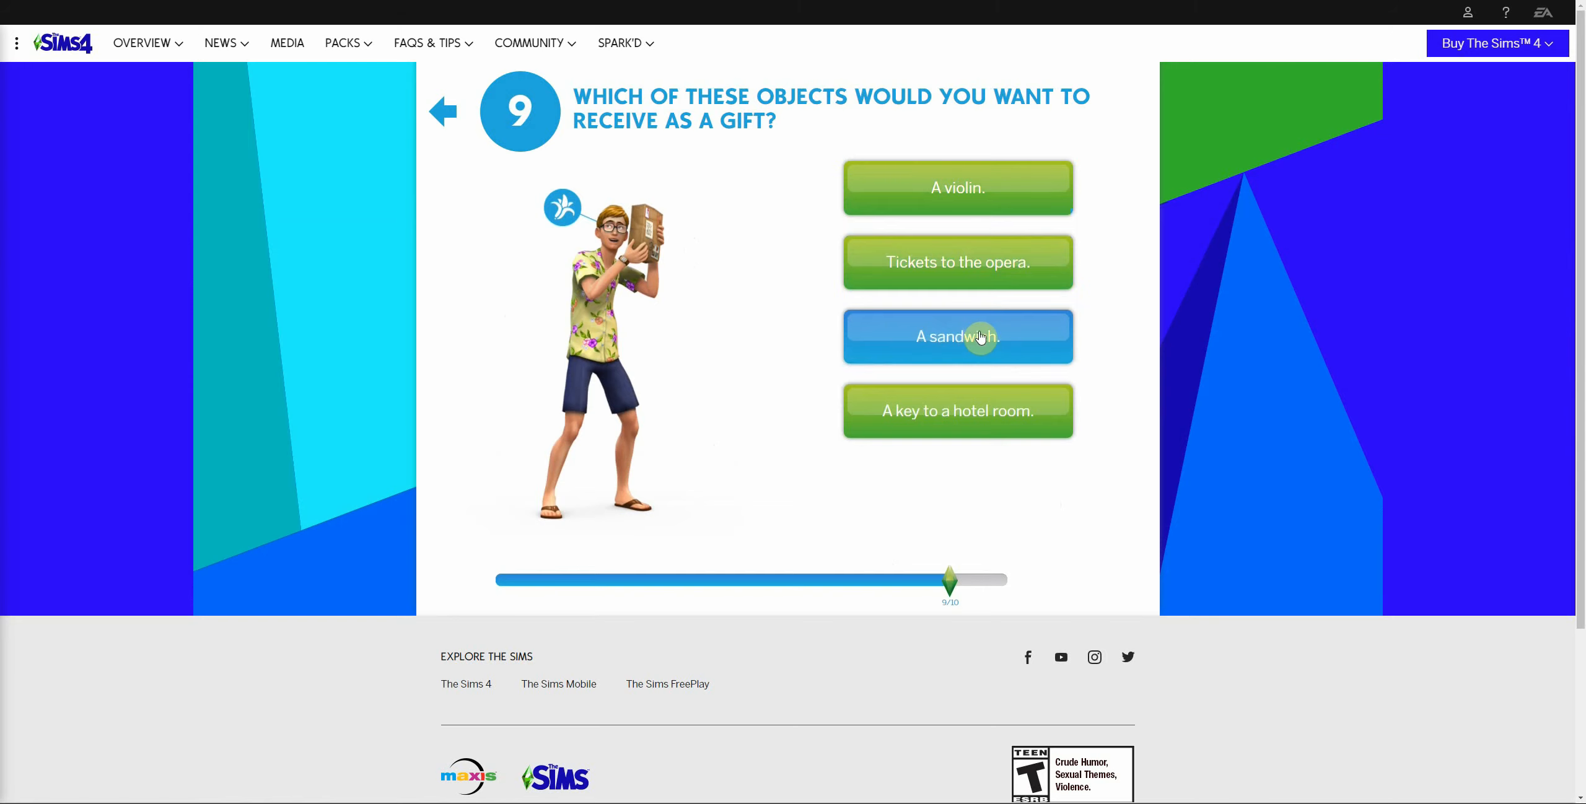
click(956, 336)
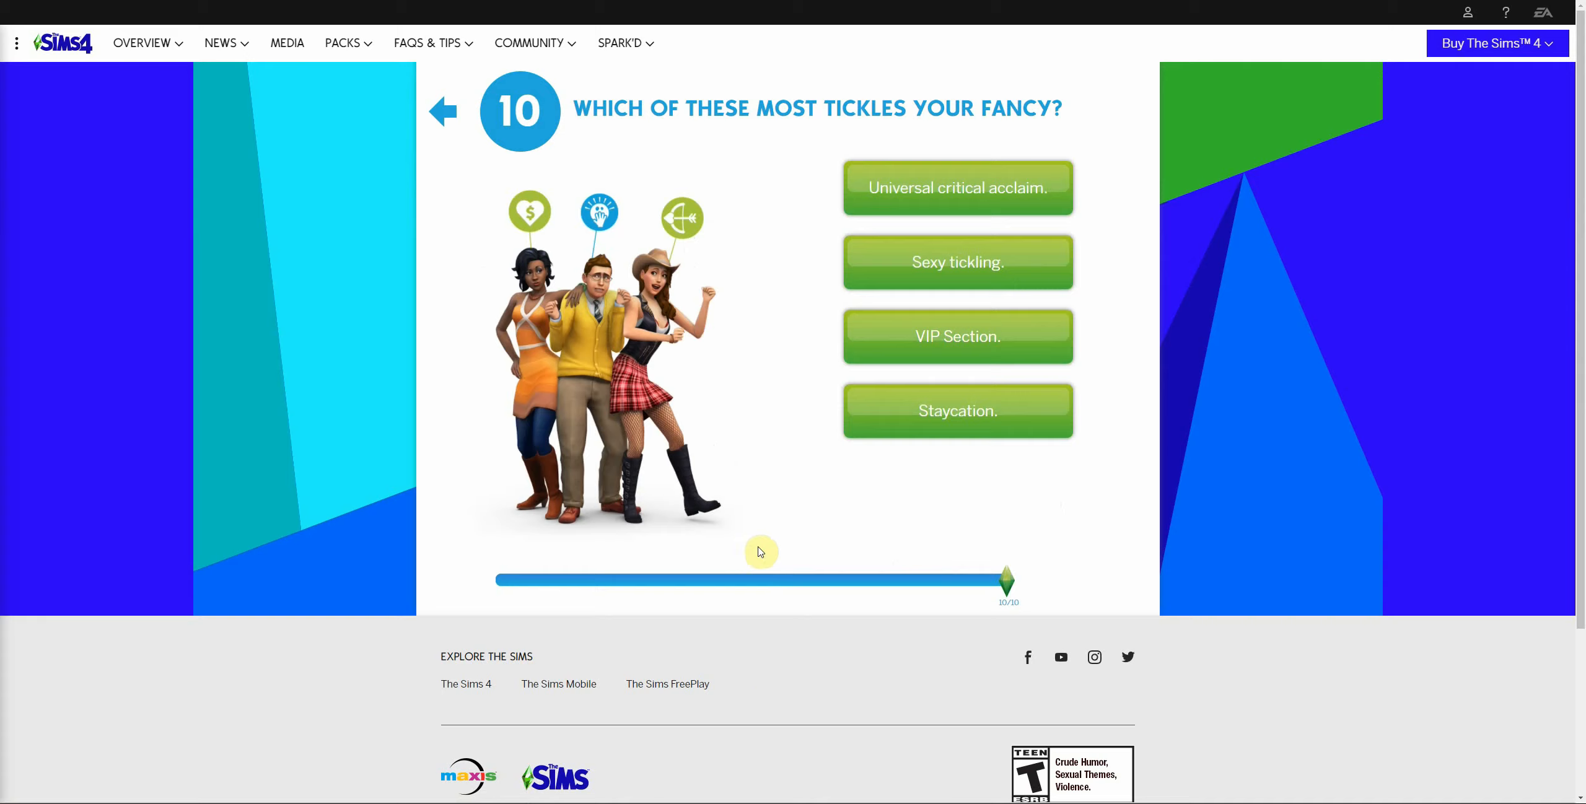
mouse_move(994, 131)
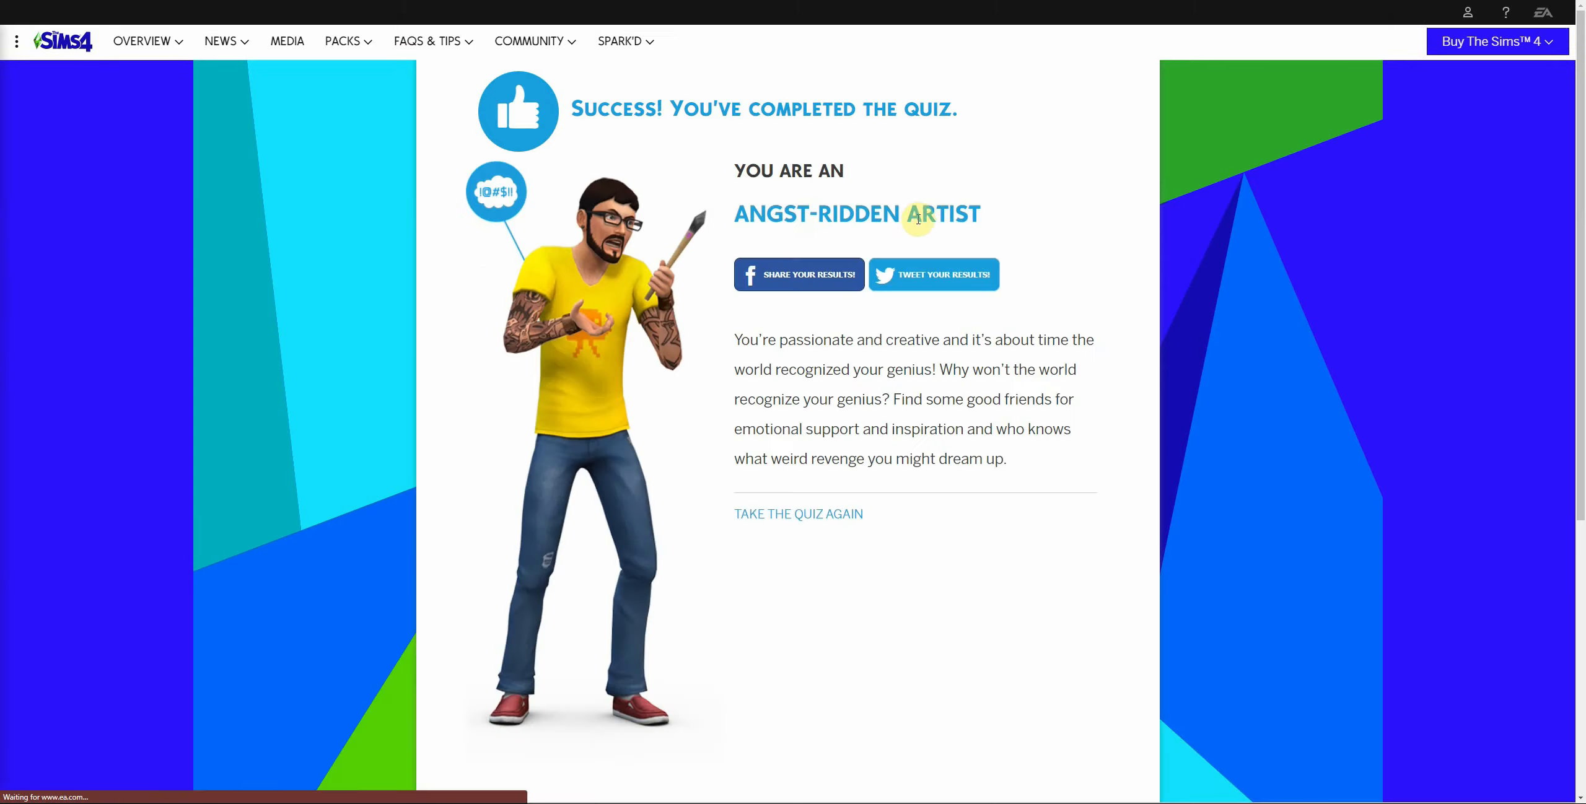
mouse_move(1164, 416)
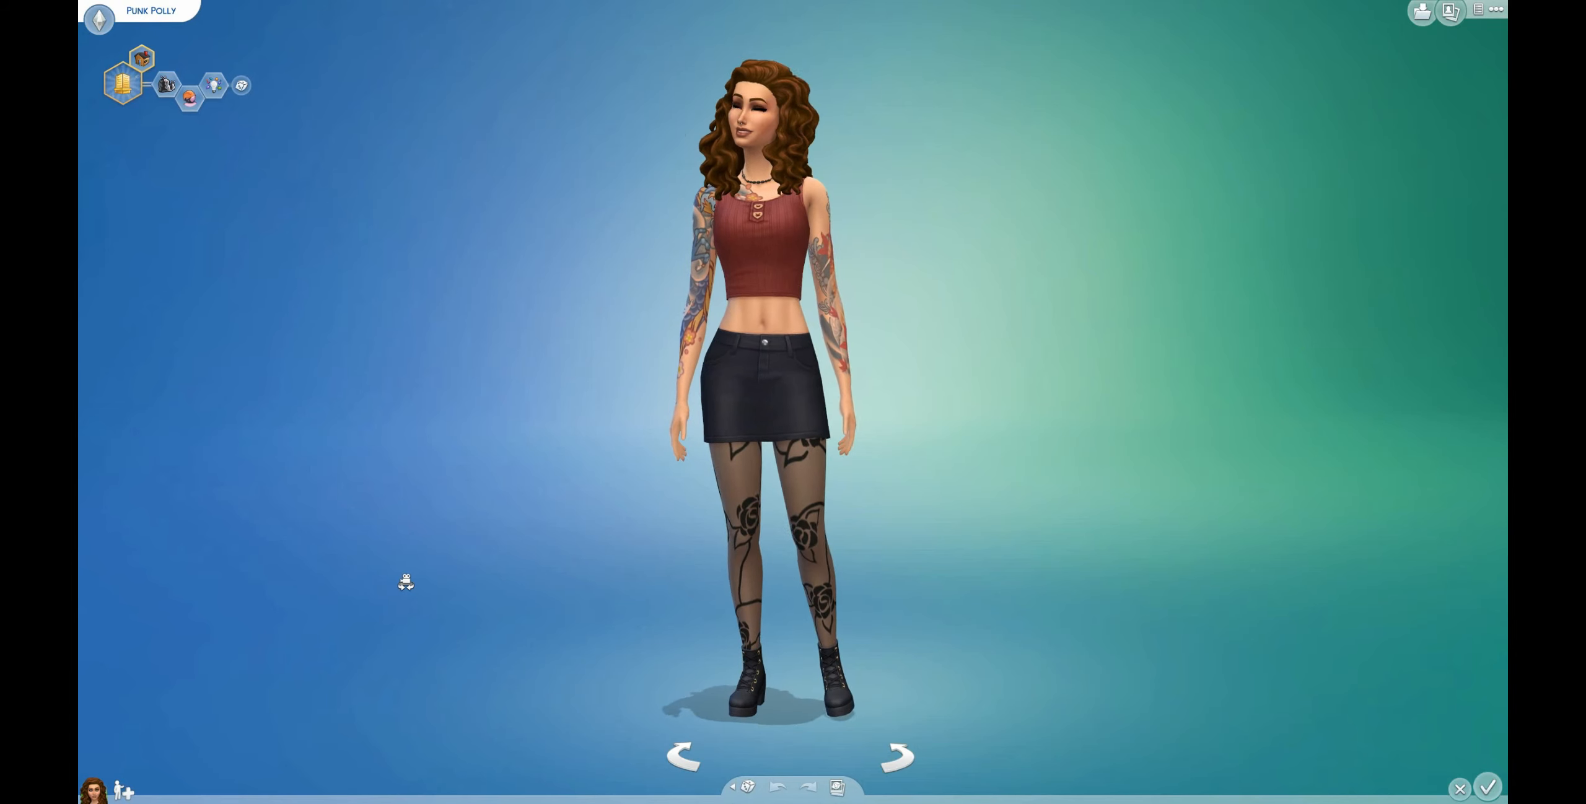
Choose the Creativity category and the Painter Extraordinaire aspiration for Punk Polly
click(848, 393)
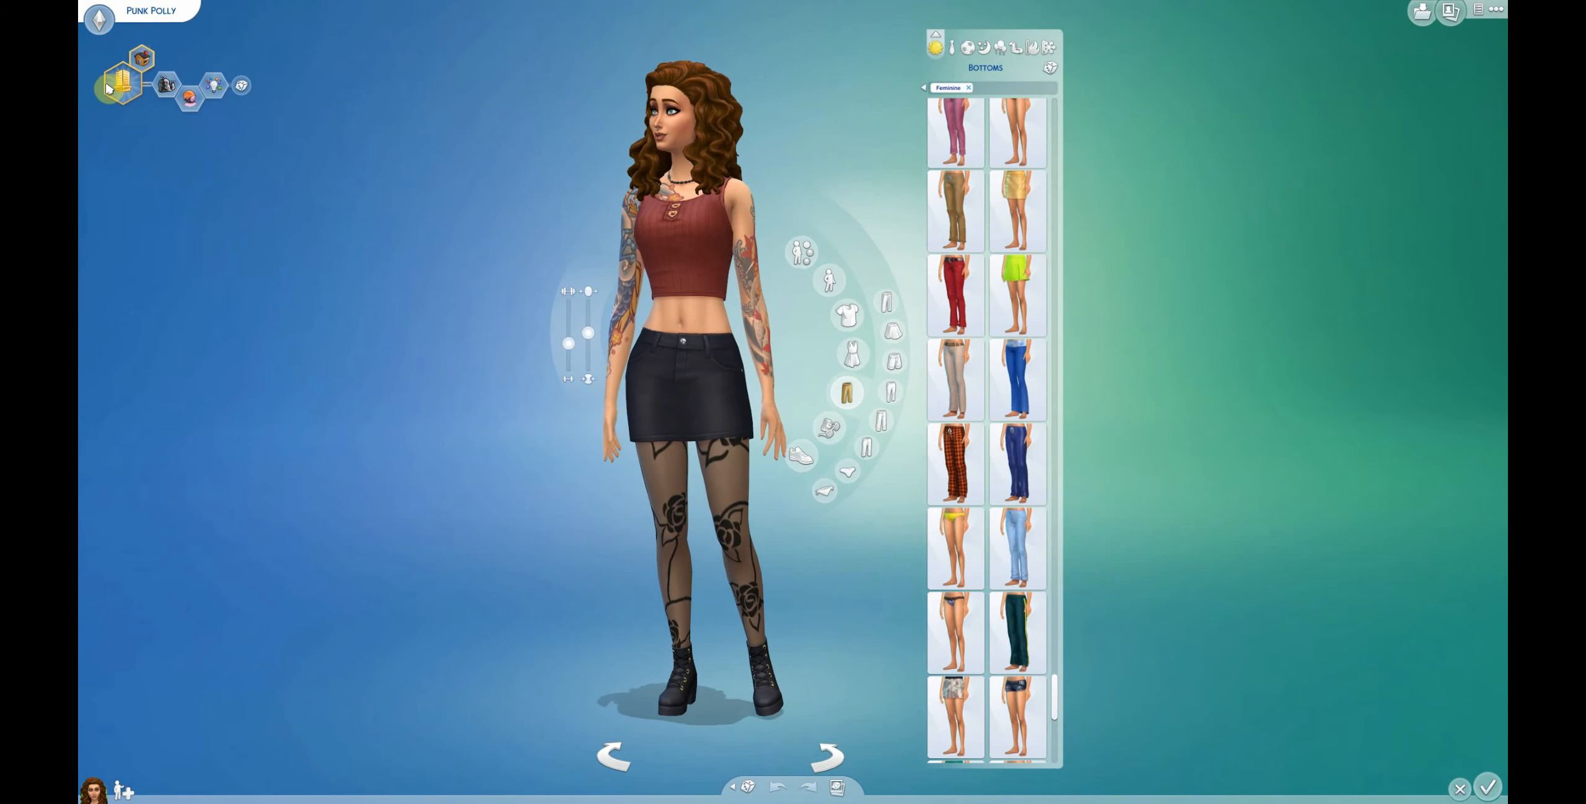
click(212, 86)
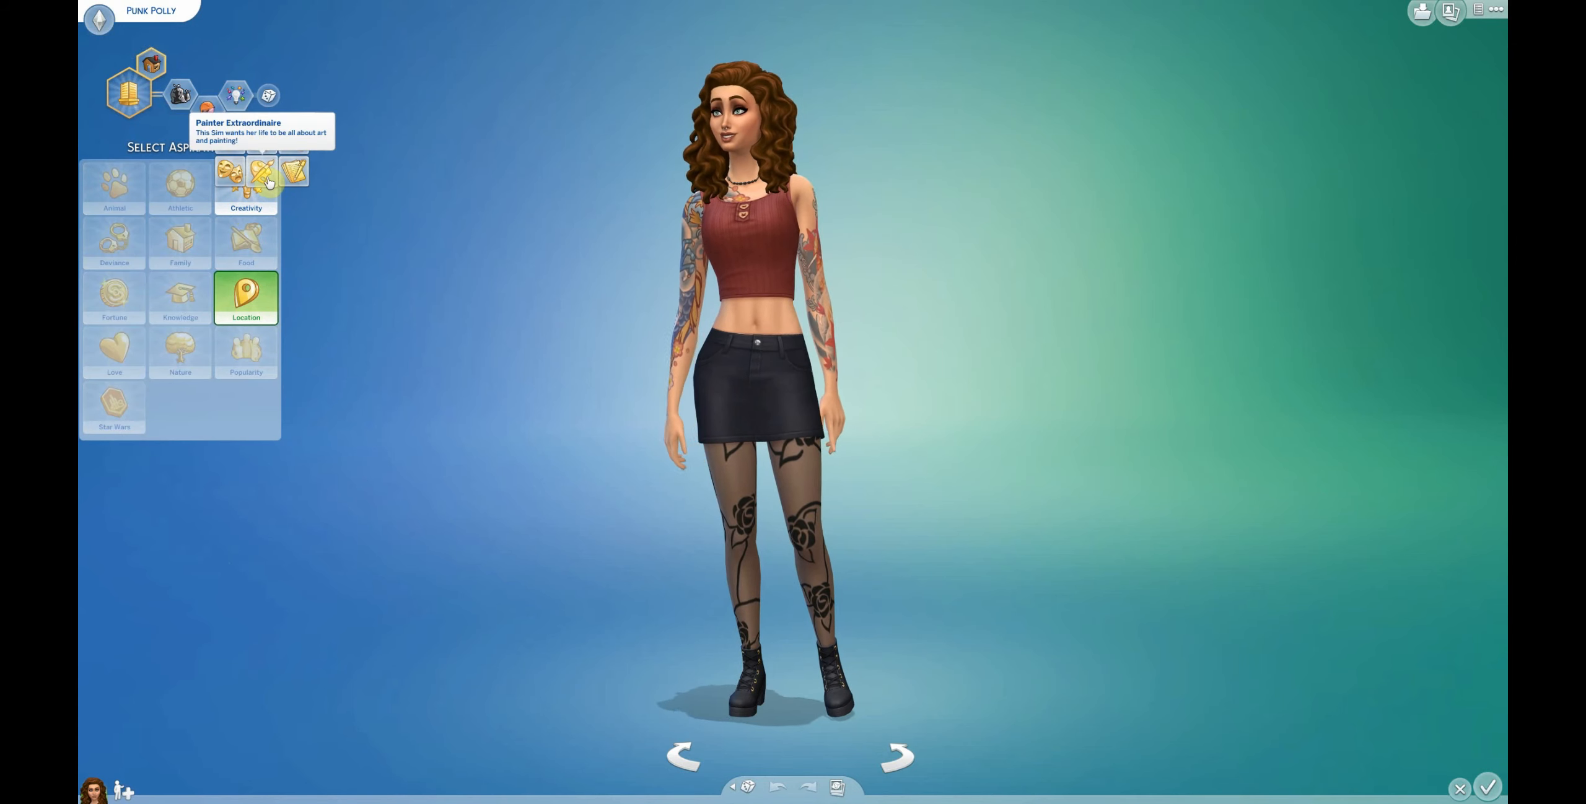
click(245, 187)
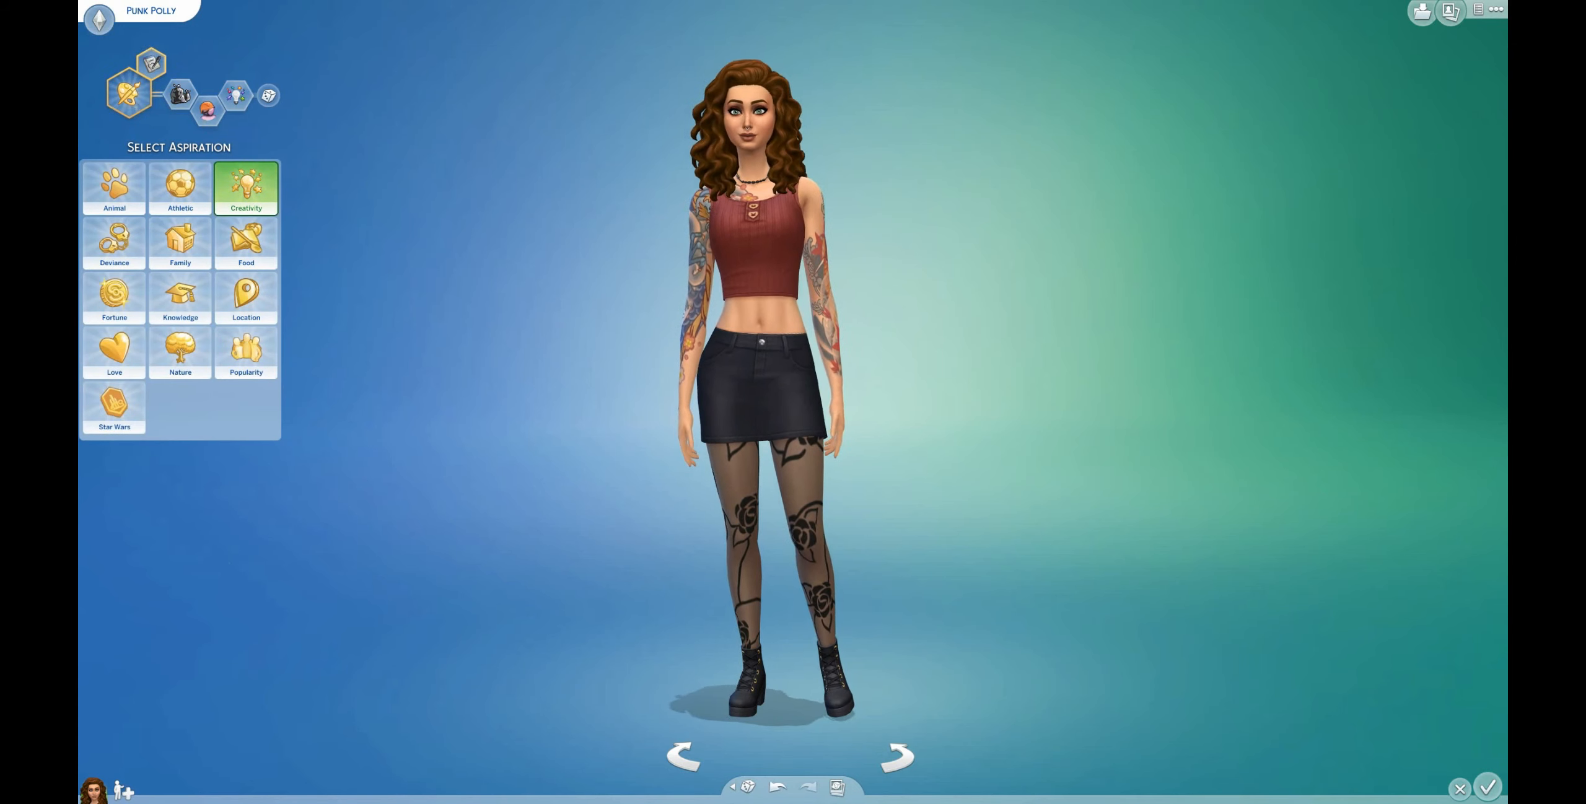
Pick Creative as Punk Polly's first trait in Select Traits
click(179, 97)
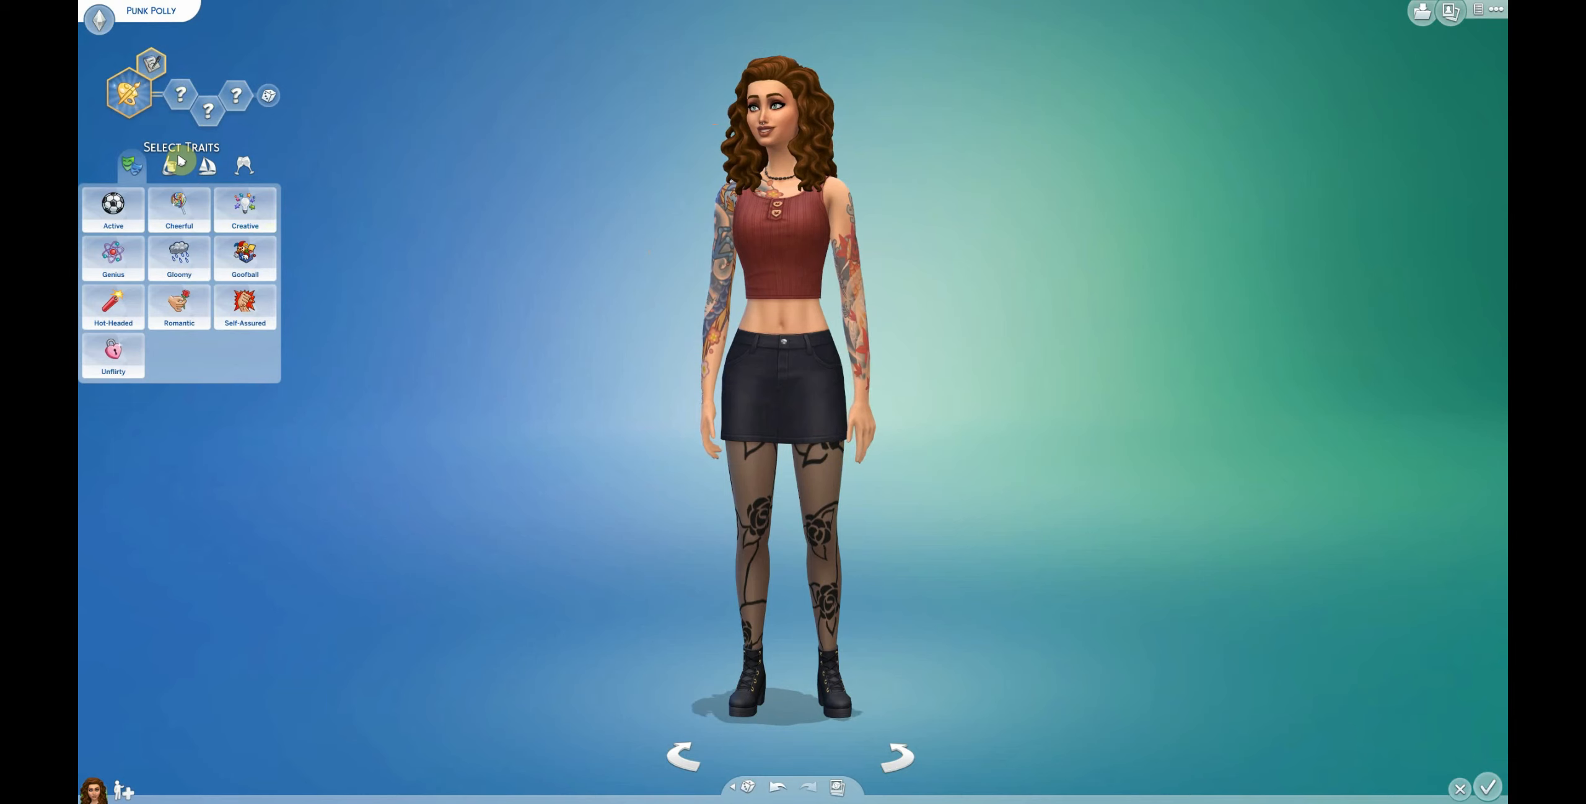
mouse_move(245, 207)
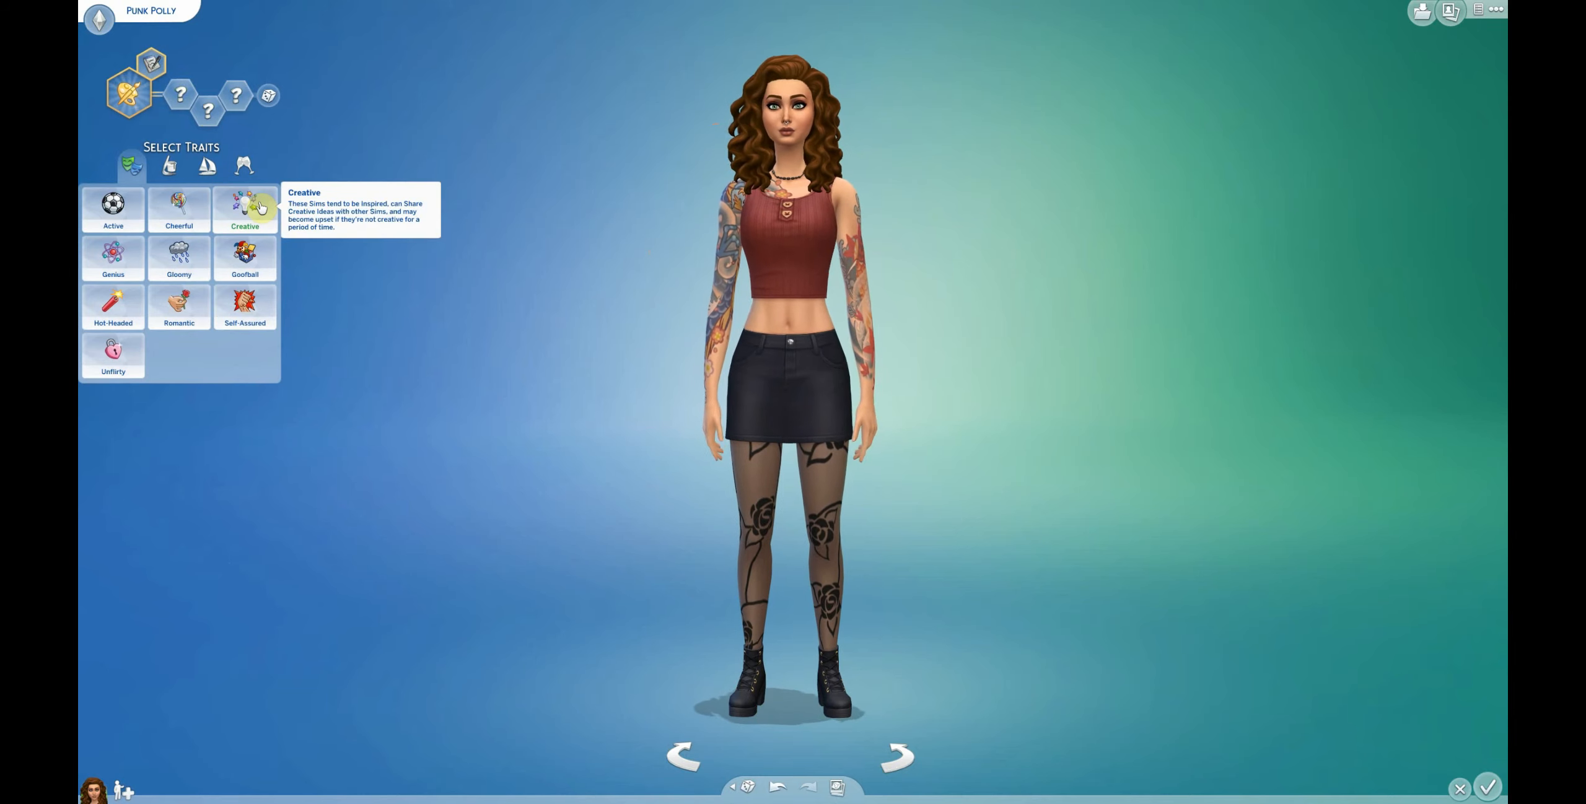
click(244, 209)
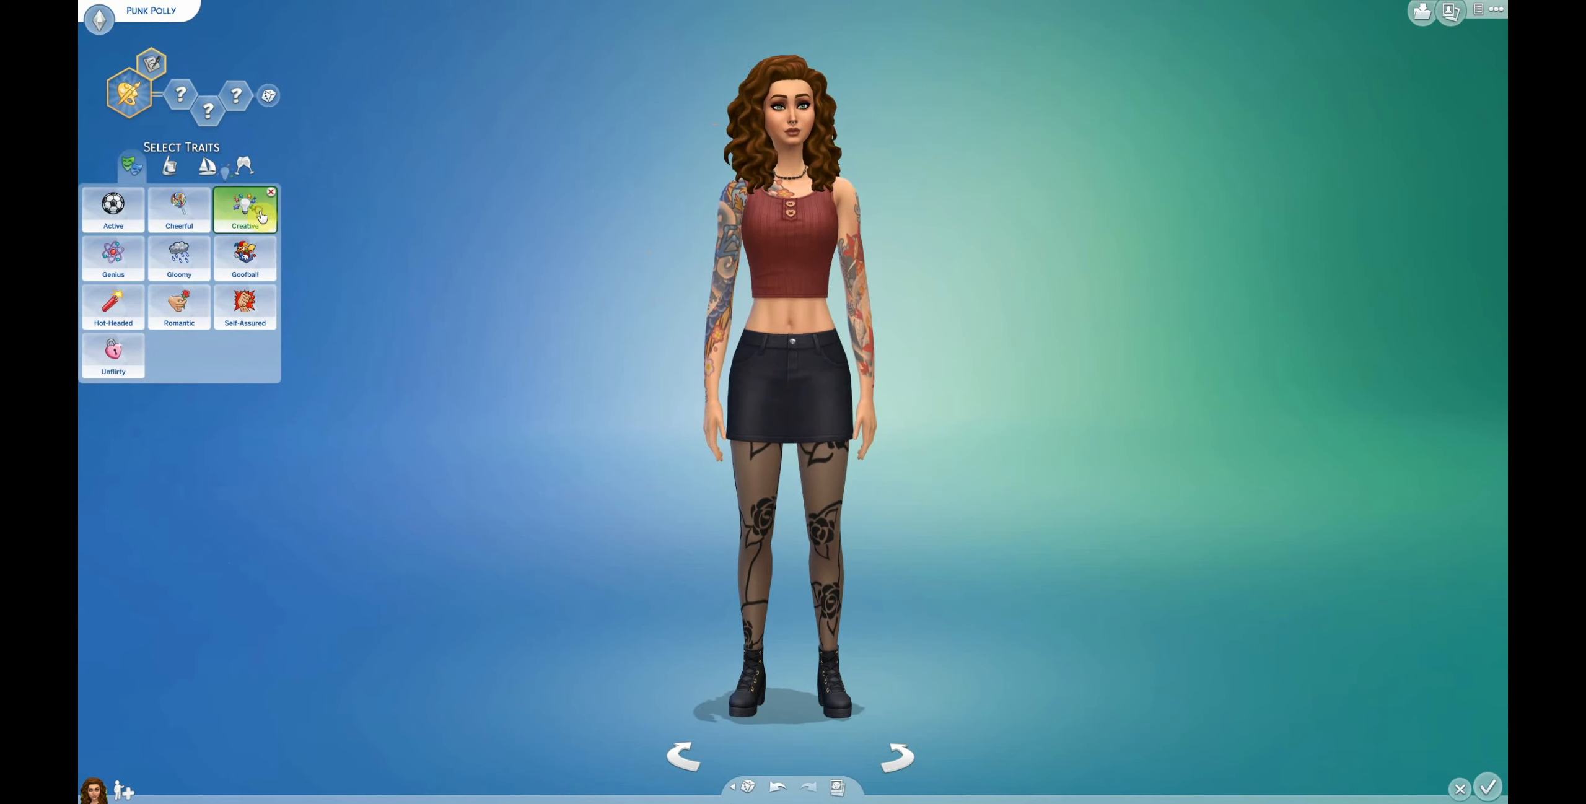